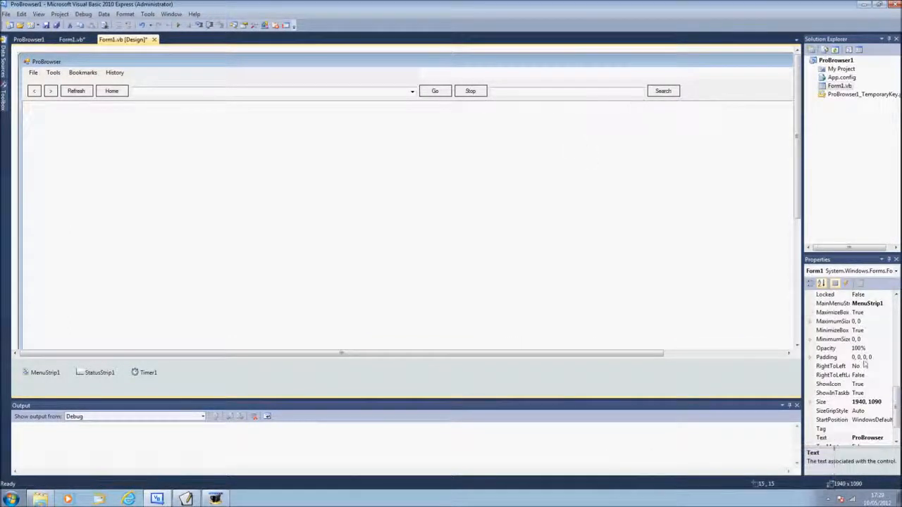
# Step: Review the File menu's items on the form's MenuStrip
pyautogui.click(825, 401)
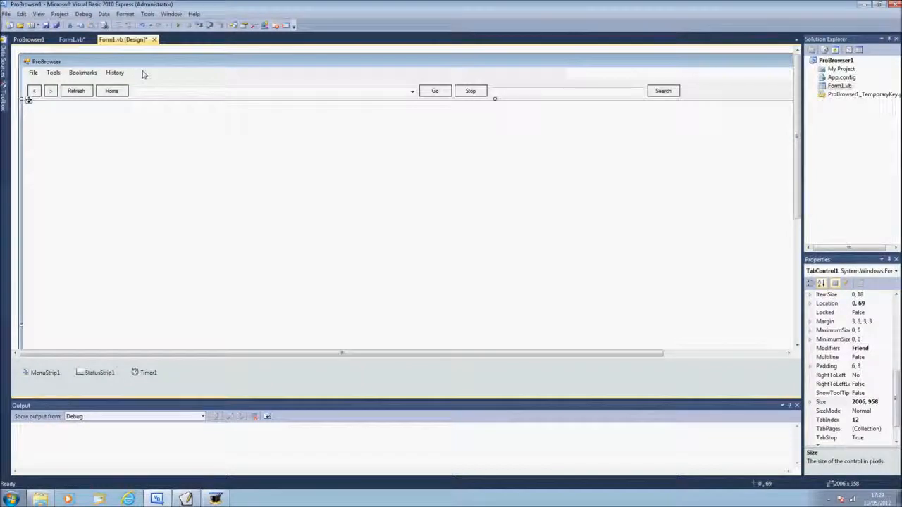
pyautogui.click(45, 372)
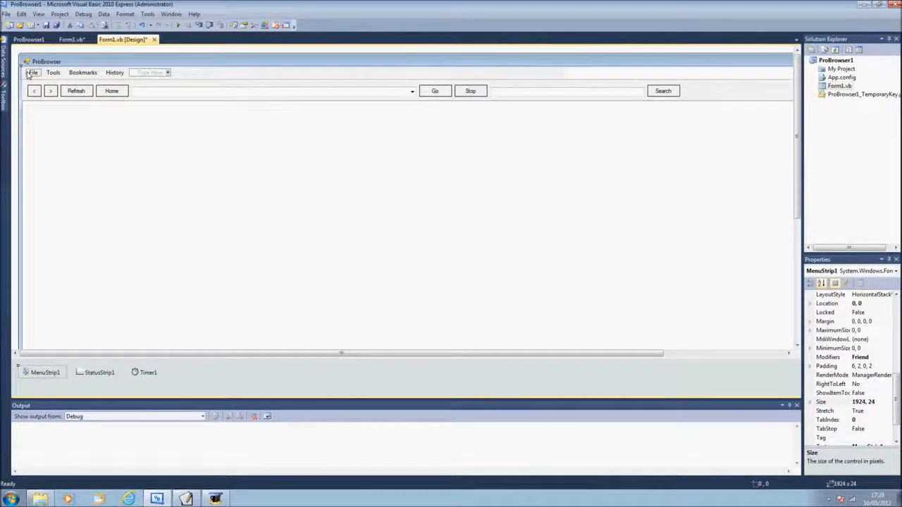
pyautogui.click(33, 74)
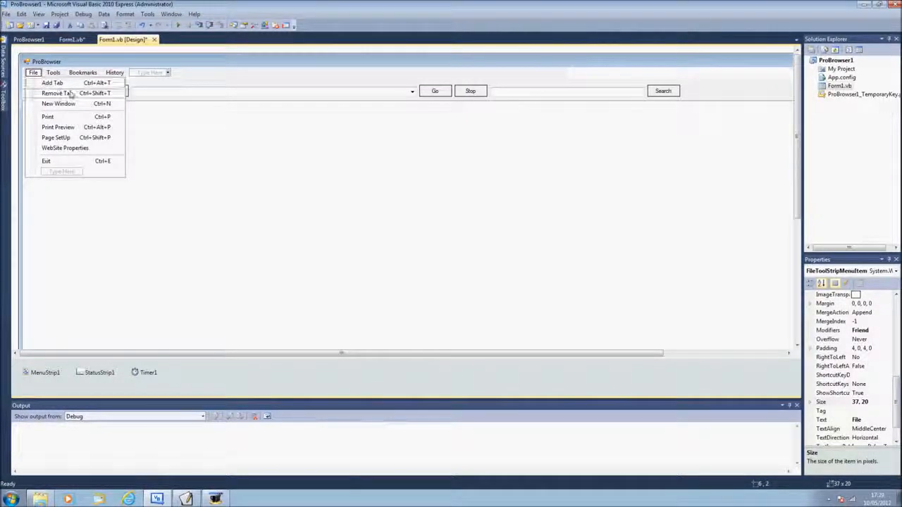
pyautogui.moveTo(83, 113)
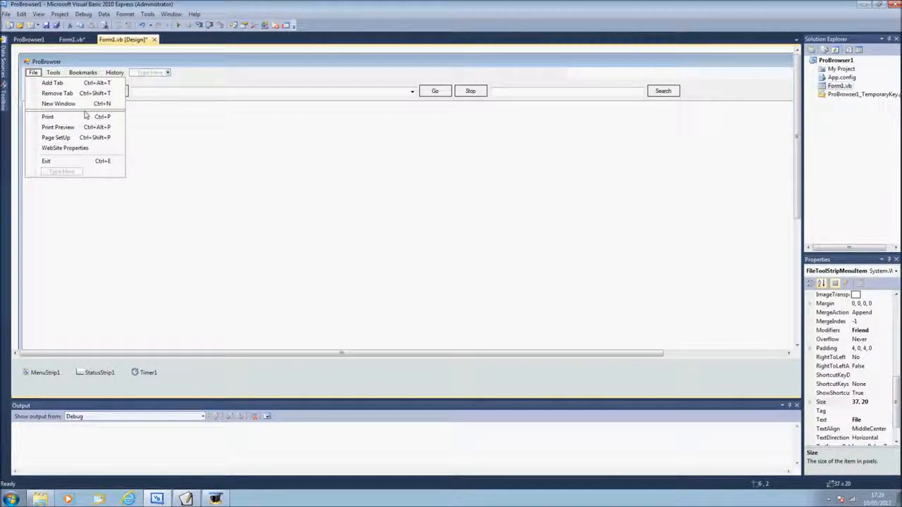
pyautogui.moveTo(82, 175)
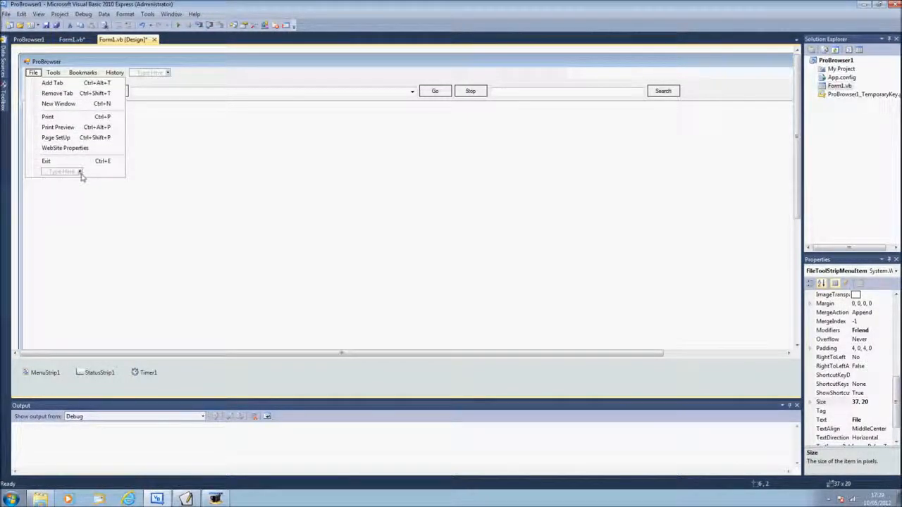
pyautogui.click(81, 172)
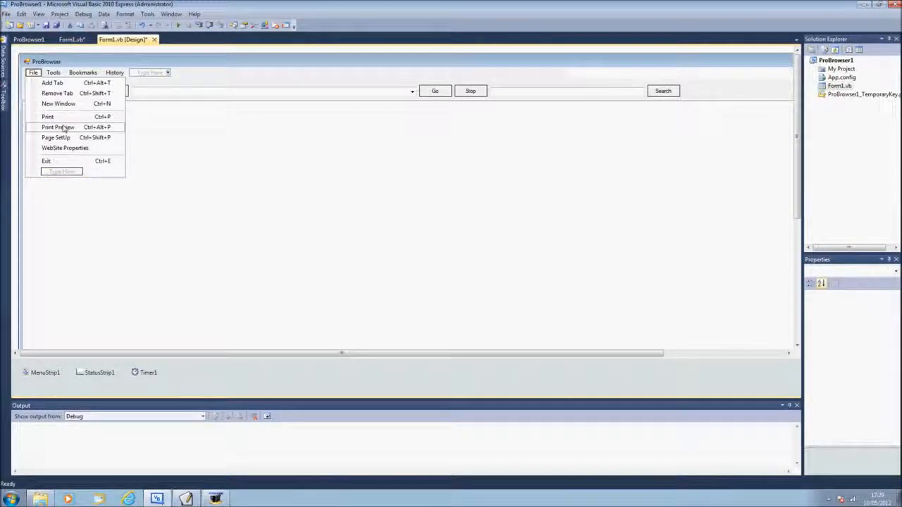
pyautogui.moveTo(56, 139)
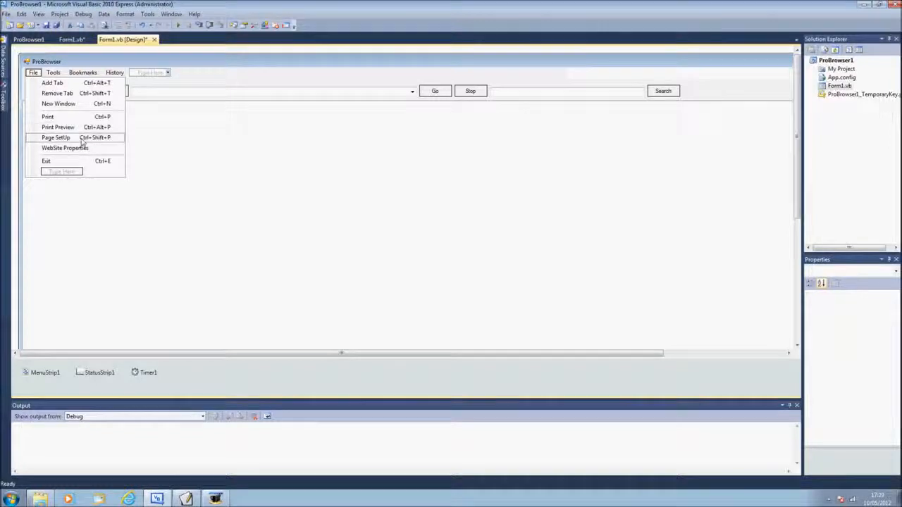
pyautogui.moveTo(65, 148)
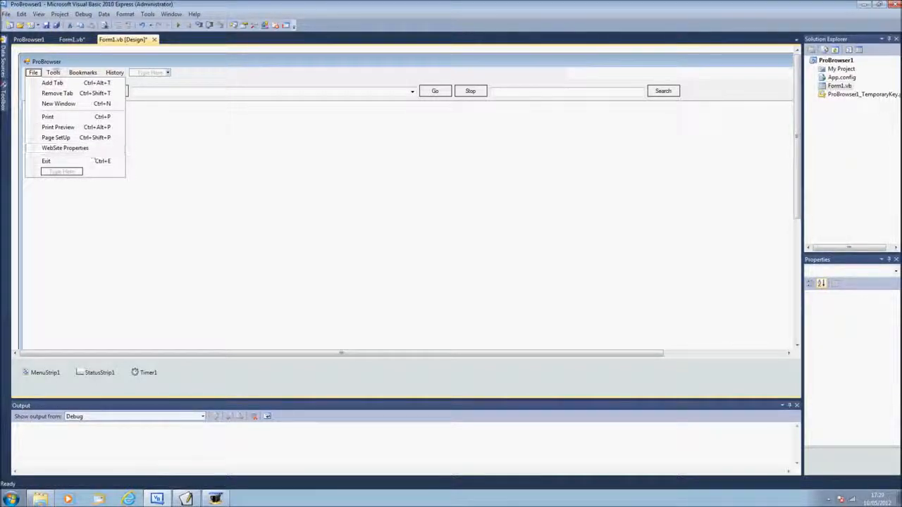
# Step: Review the Tools and History menus and select the Delete History item
pyautogui.click(53, 72)
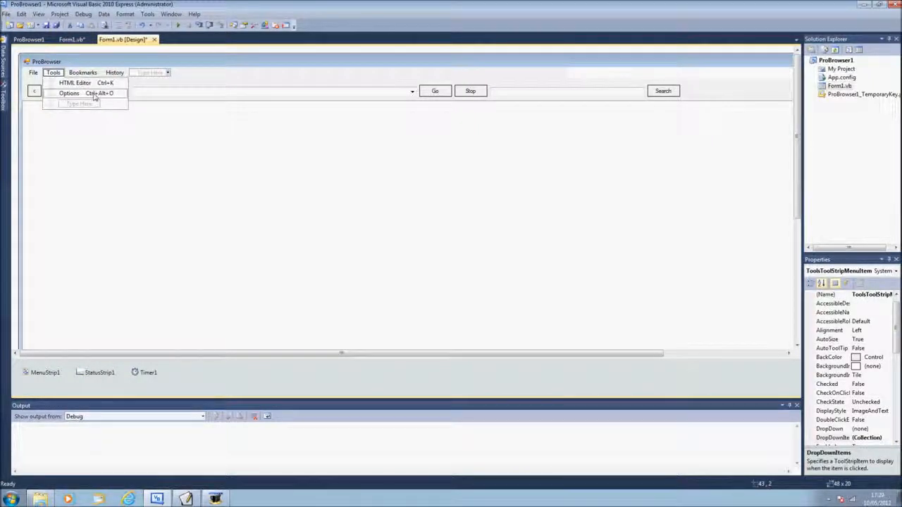
pyautogui.click(82, 73)
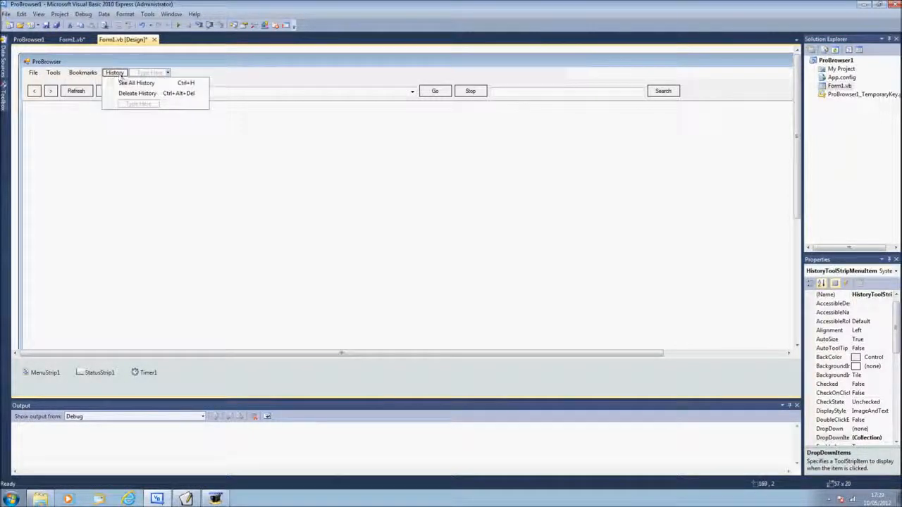
pyautogui.moveTo(138, 93)
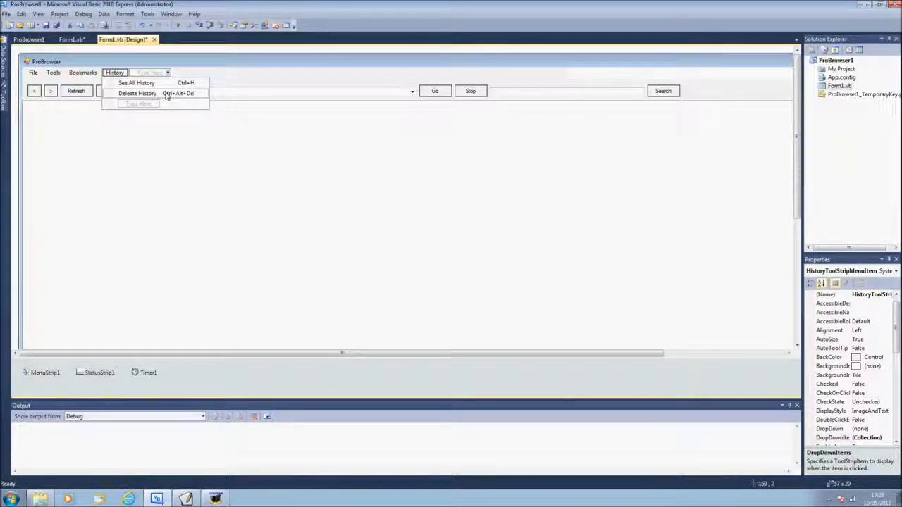
pyautogui.click(139, 93)
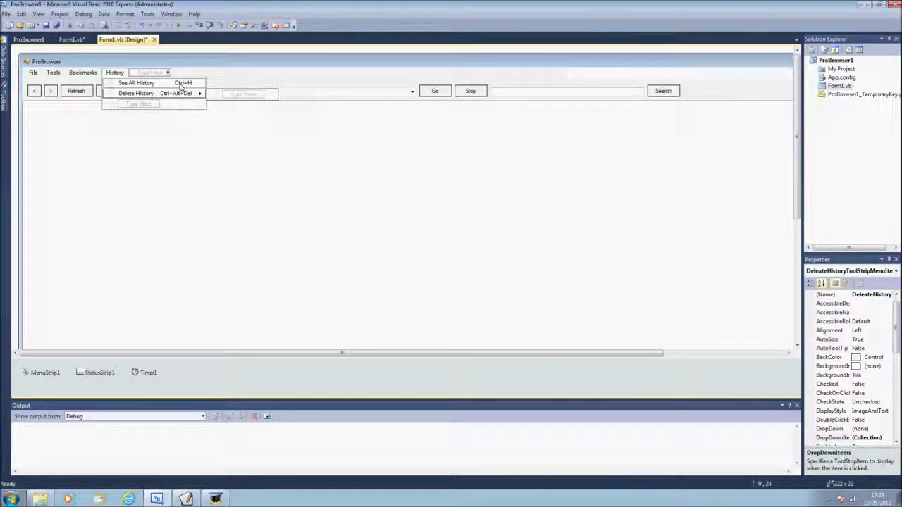
pyautogui.moveTo(695, 387)
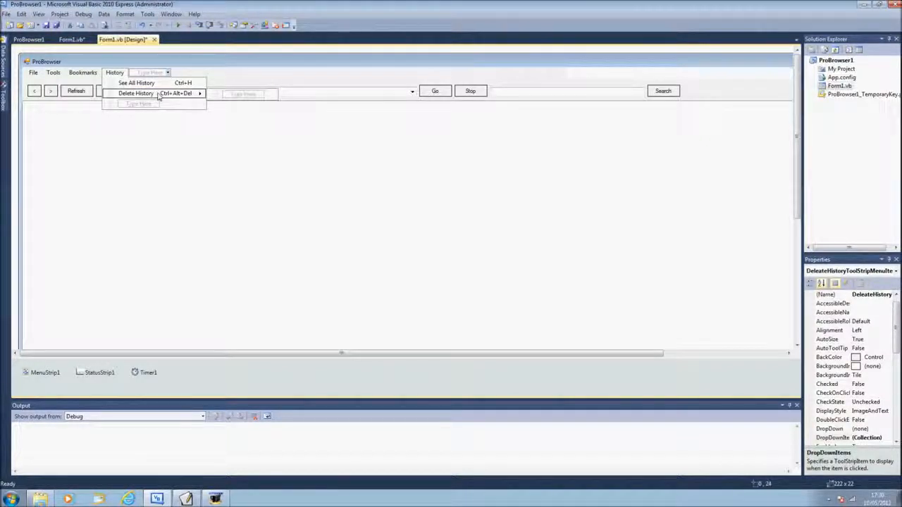
# Step: Inspect the Delete History item's ShortcutKeys setting (Ctrl+Alt+Del) in its shortcut editor
pyautogui.click(832, 437)
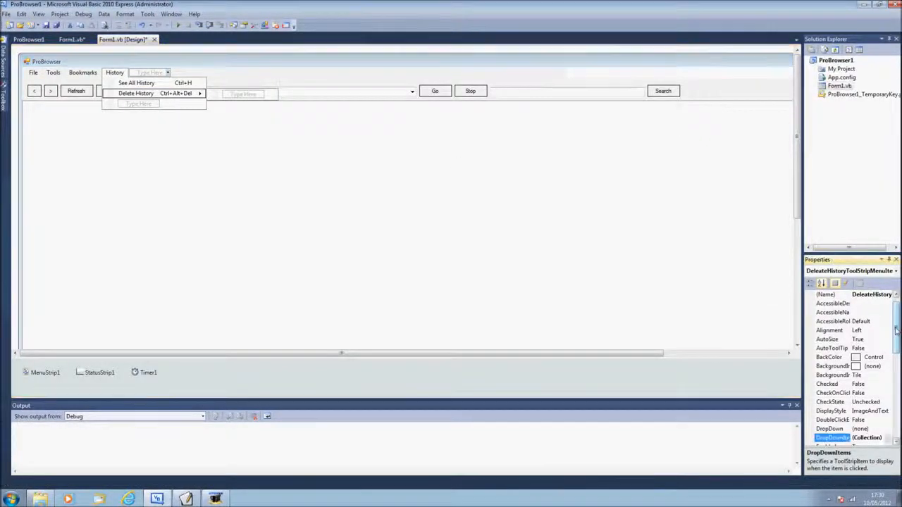
pyautogui.scroll(-3)
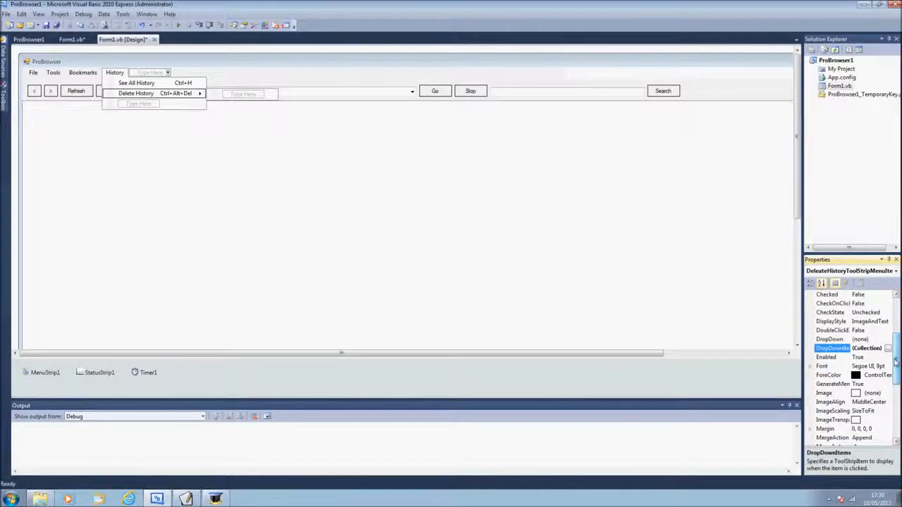
pyautogui.scroll(-3)
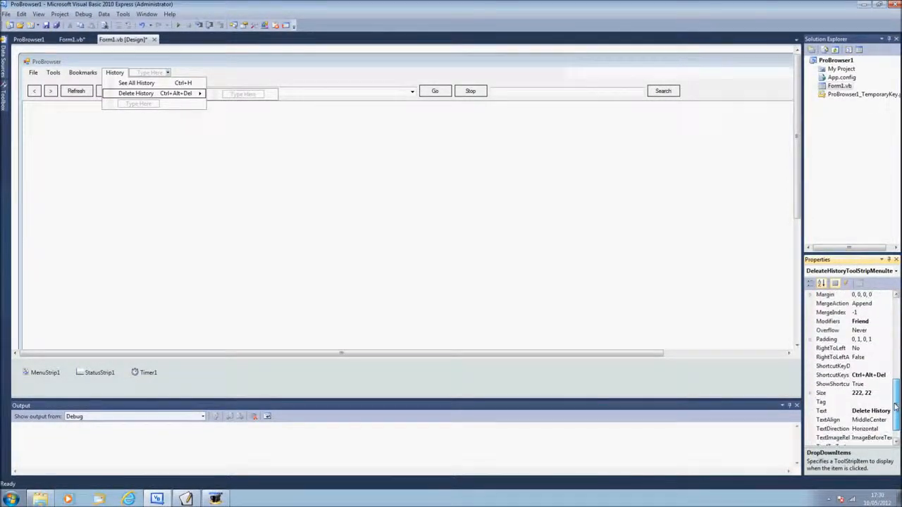
pyautogui.click(835, 375)
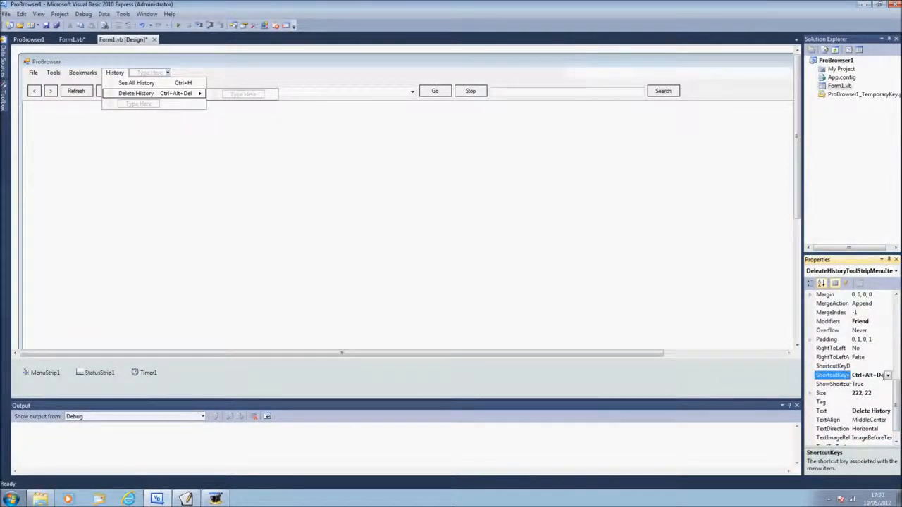
pyautogui.click(888, 375)
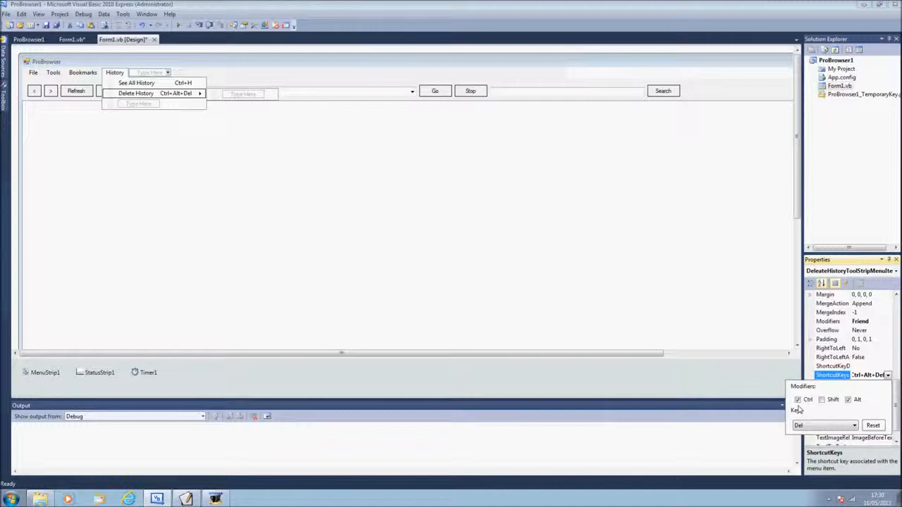
pyautogui.click(798, 400)
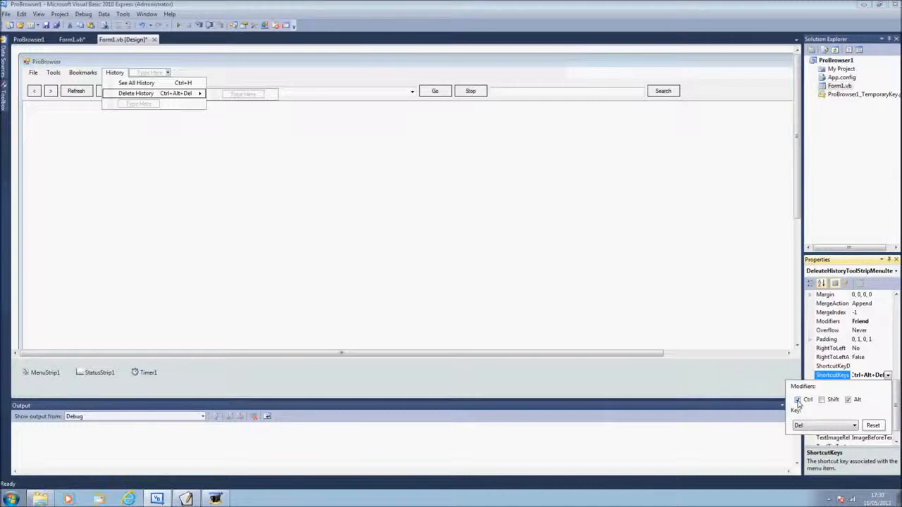
pyautogui.click(798, 400)
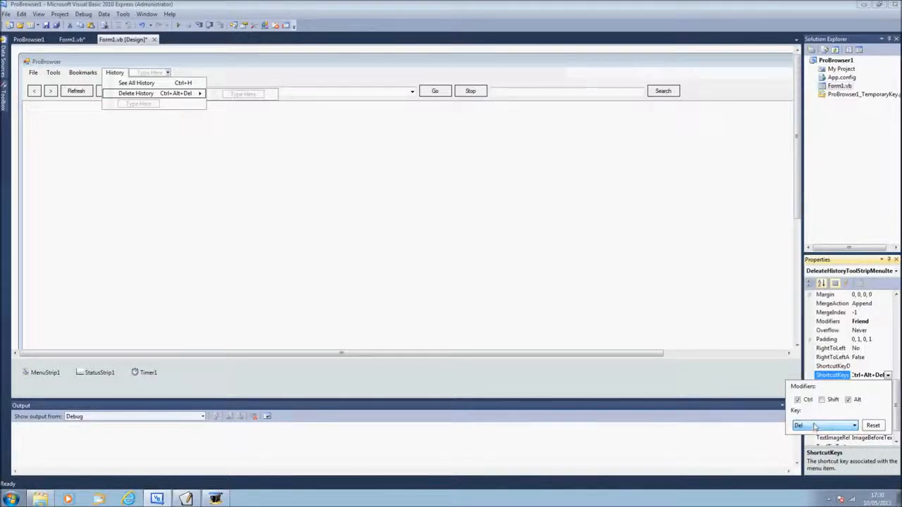
pyautogui.moveTo(633, 297)
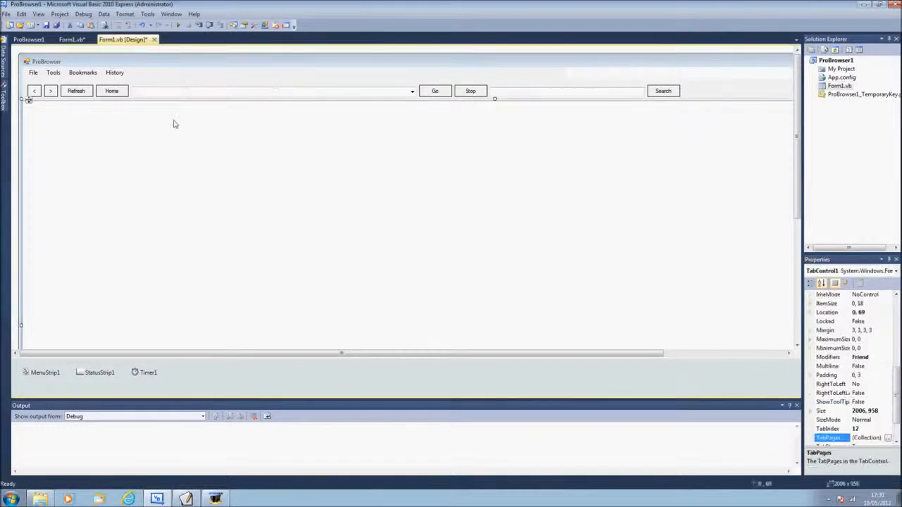
# Step: Examine the Back, Forward, Go and Search navigation buttons on the ProBrowser form
pyautogui.click(114, 73)
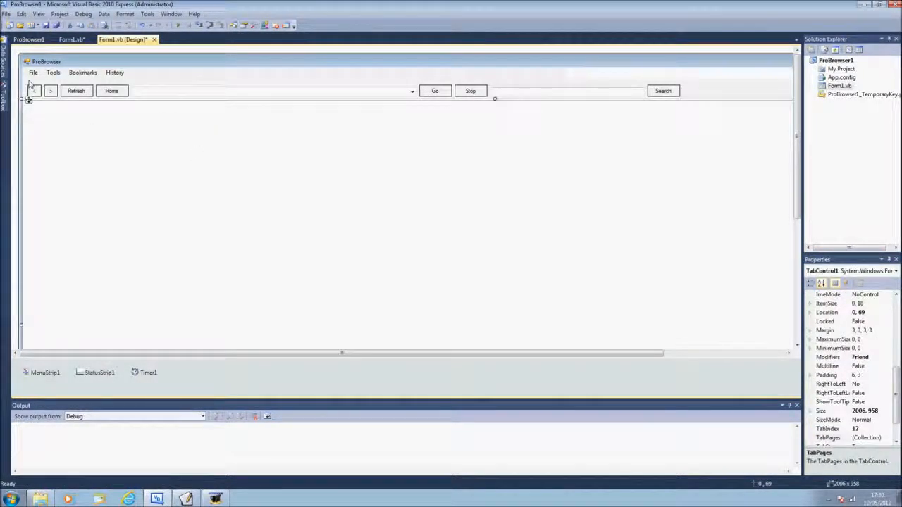
pyautogui.click(34, 73)
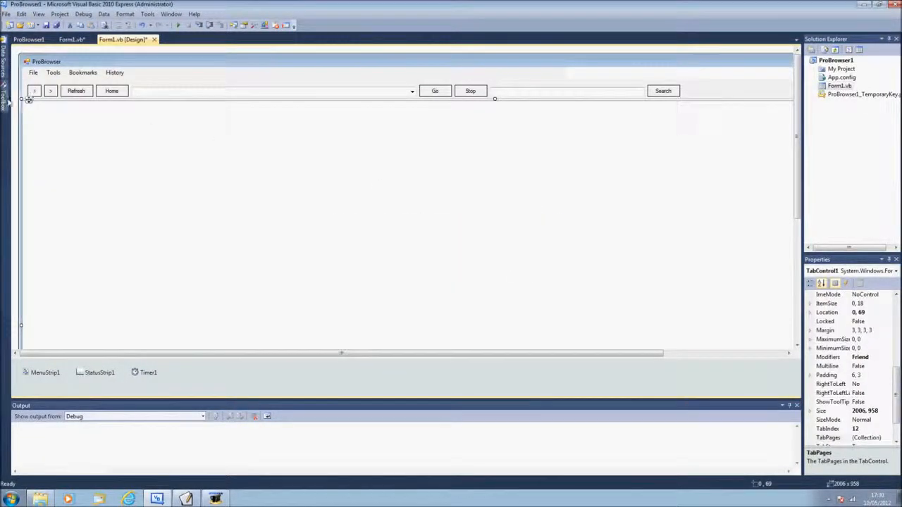
pyautogui.click(5, 99)
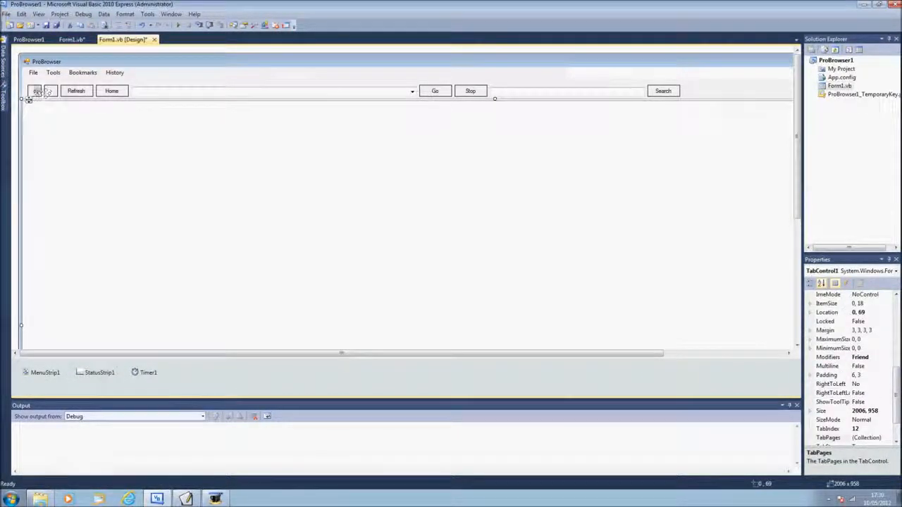
pyautogui.click(41, 90)
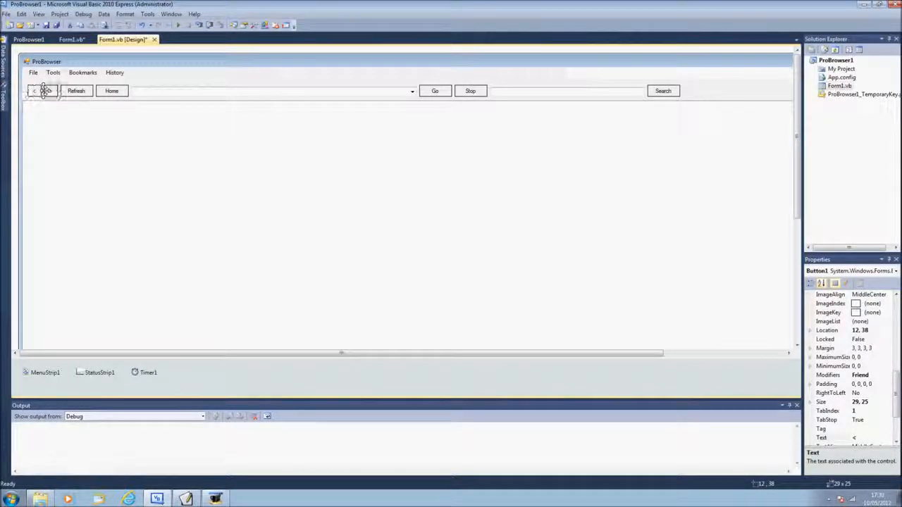
pyautogui.click(434, 90)
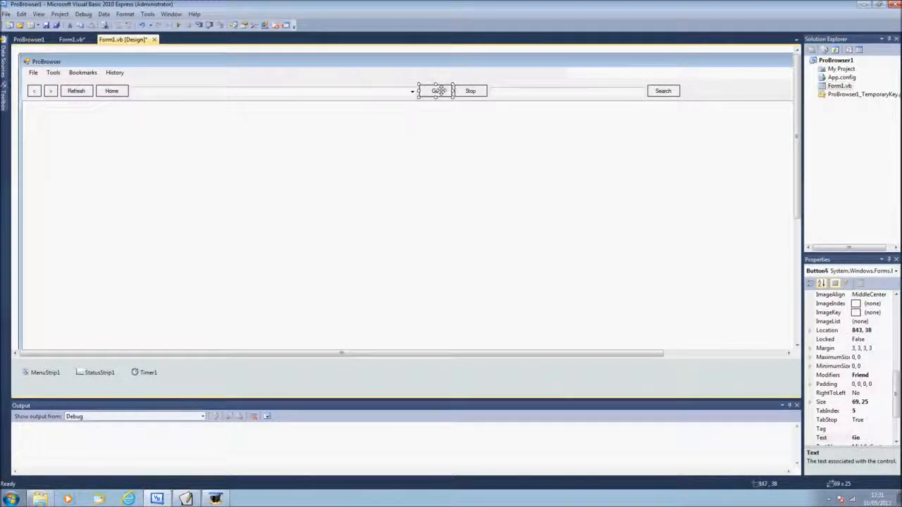
pyautogui.click(663, 91)
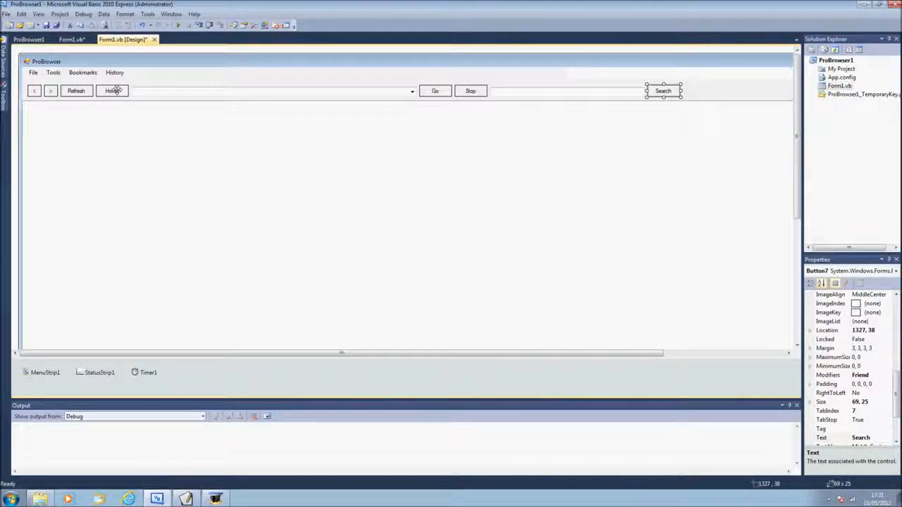
# Step: Check the Home button's FlatStyle setting in the Properties window
pyautogui.click(111, 91)
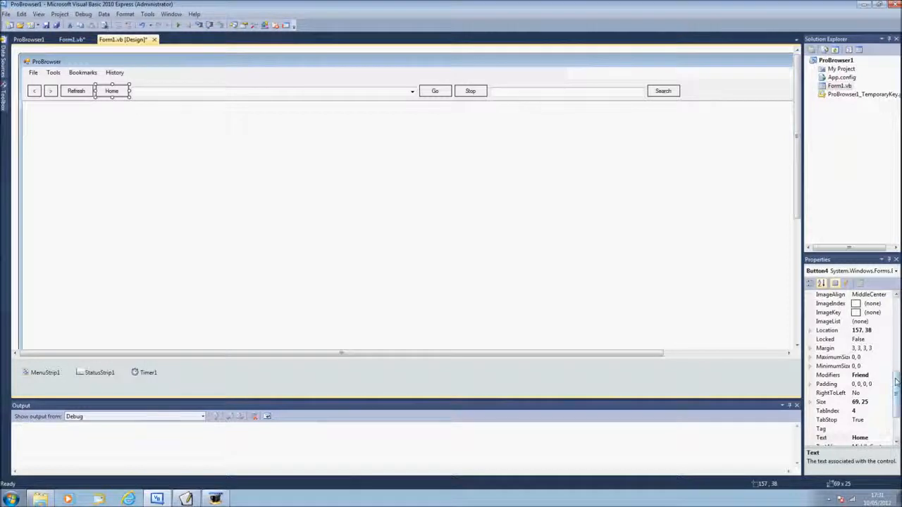
pyautogui.scroll(3)
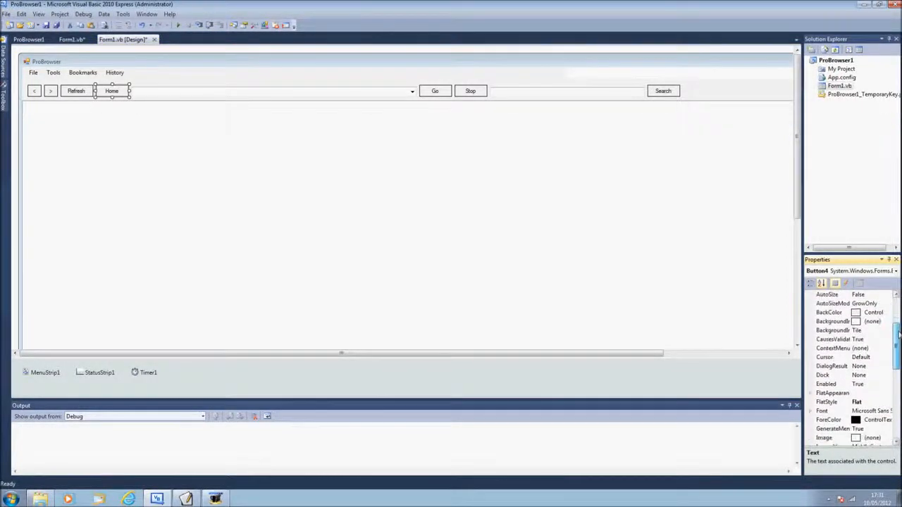
pyautogui.click(839, 402)
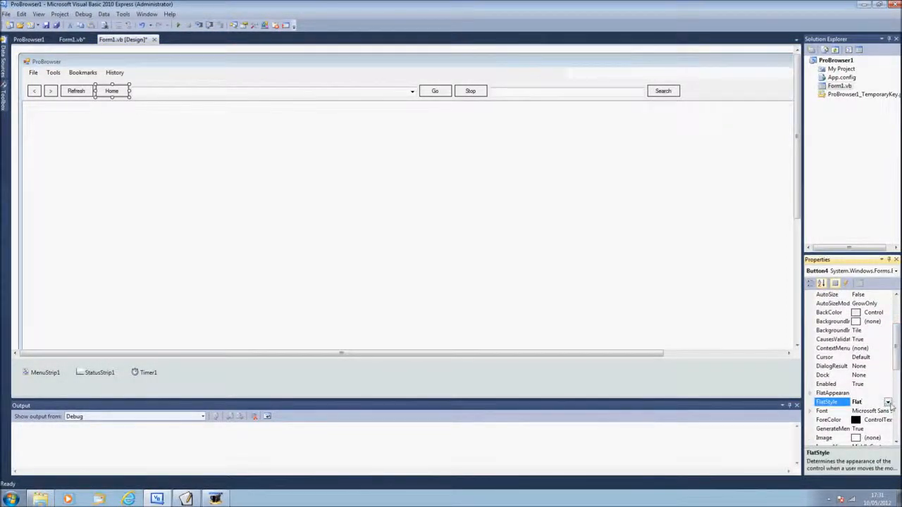
pyautogui.click(888, 402)
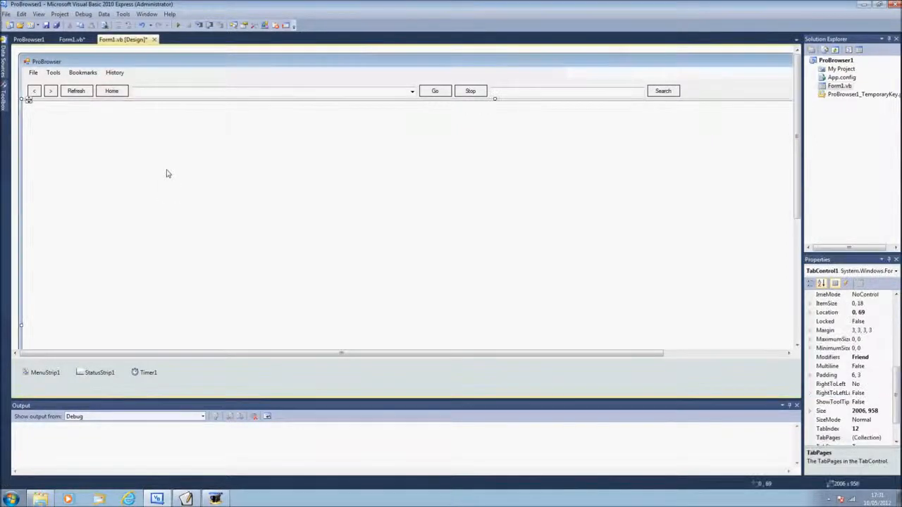
# Step: Inspect the Back, Go and Search buttons, then show Form1's code with its variable declarations
pyautogui.click(533, 91)
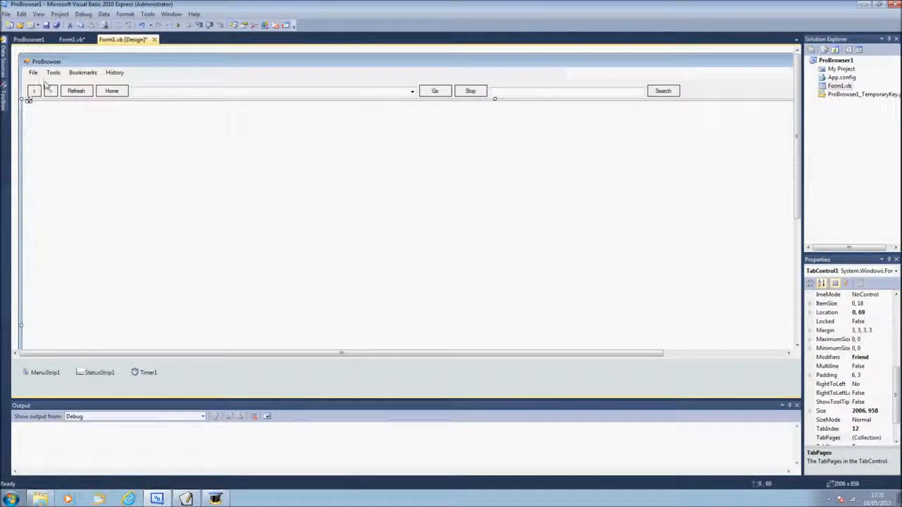
pyautogui.click(34, 90)
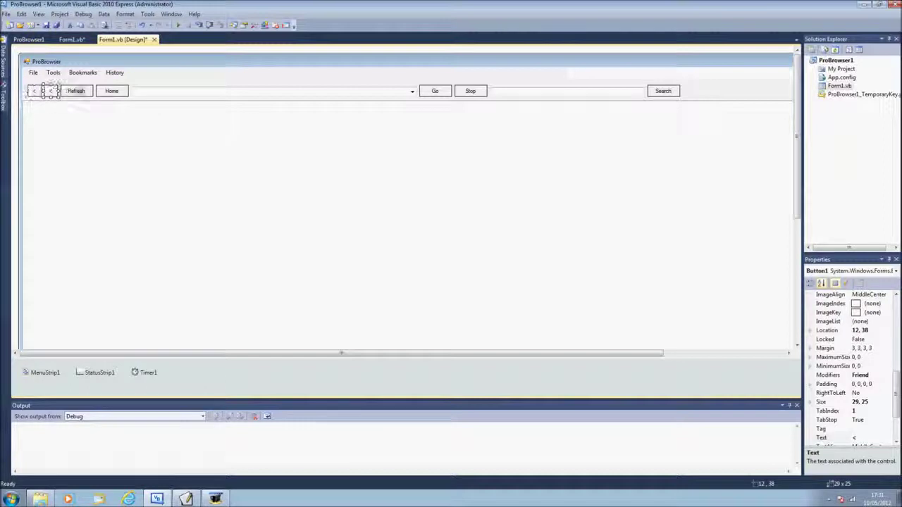
pyautogui.click(112, 90)
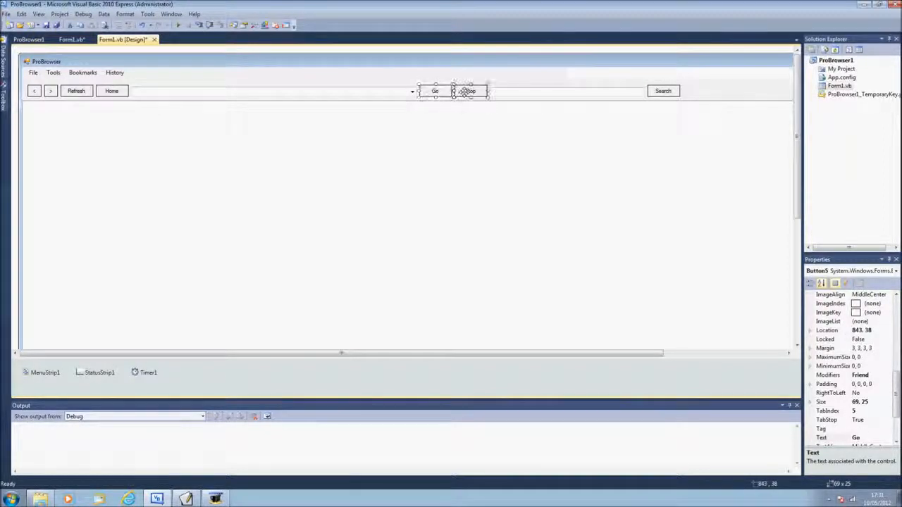
pyautogui.click(662, 91)
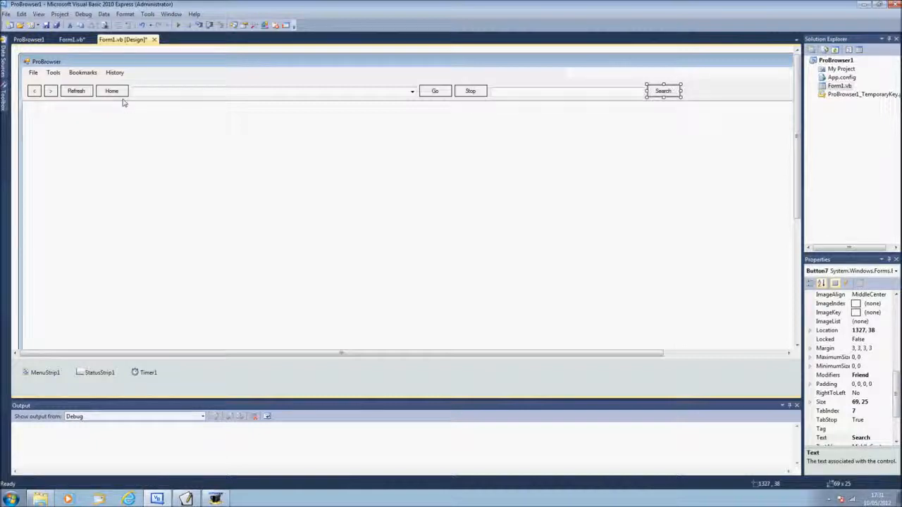
pyautogui.click(34, 73)
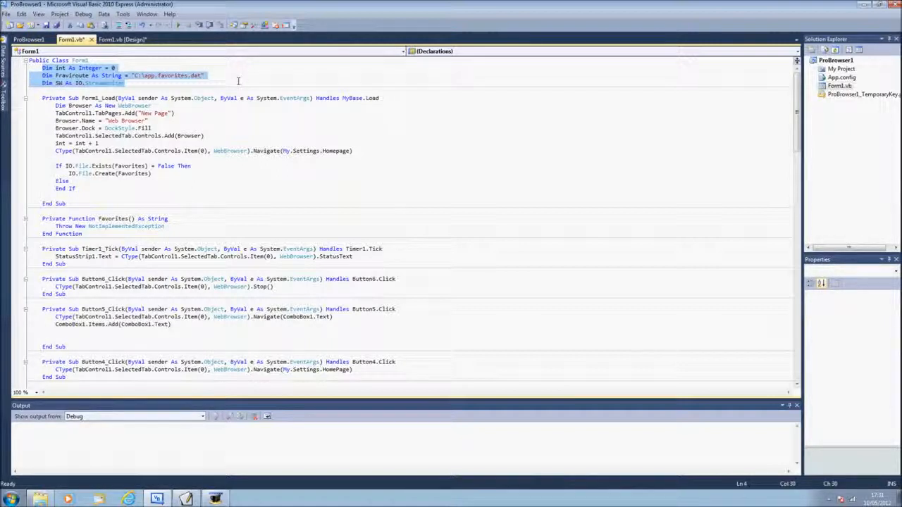
# Step: Open a menu item's handler from the designer and scroll to the end of Form1's code
pyautogui.scroll(3)
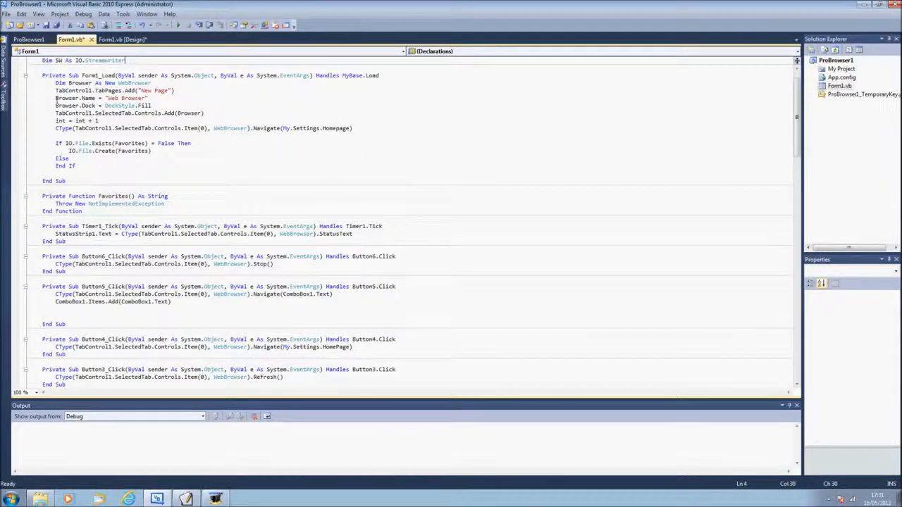
pyautogui.click(122, 40)
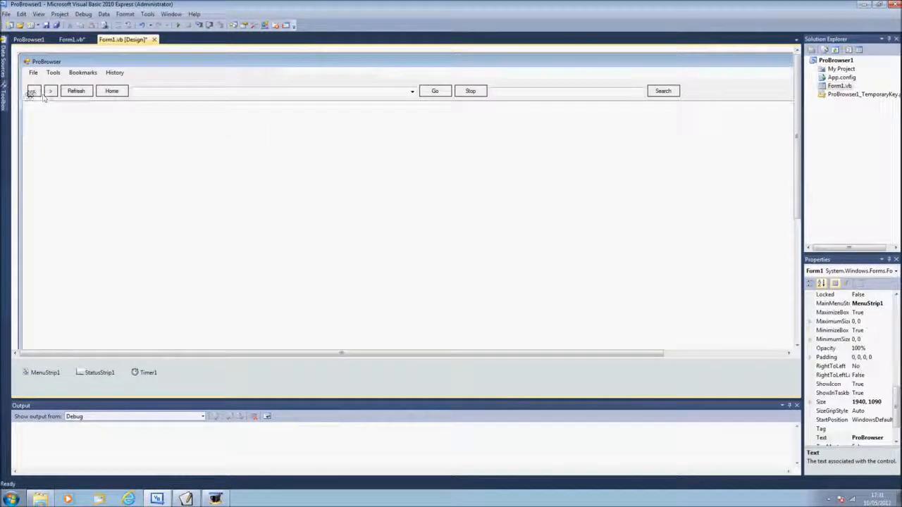
pyautogui.click(70, 40)
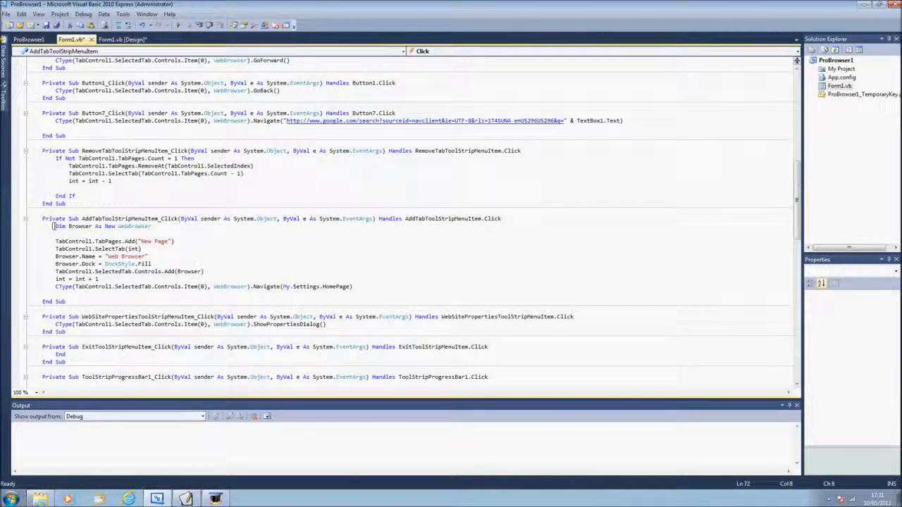
pyautogui.moveTo(54, 226); pyautogui.dragTo(352, 286)
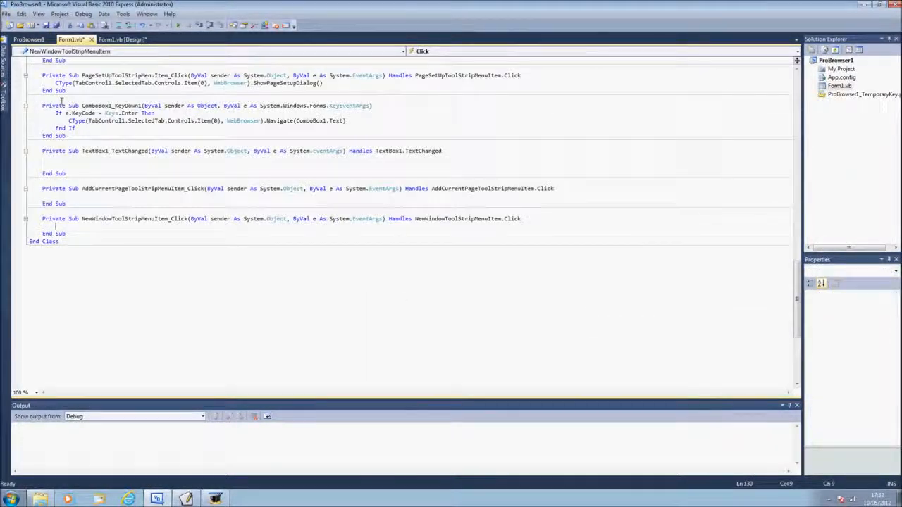
# Step: Review the Print, Page Setup, Exit and progress-bar handlers in Form1's code
pyautogui.click(120, 40)
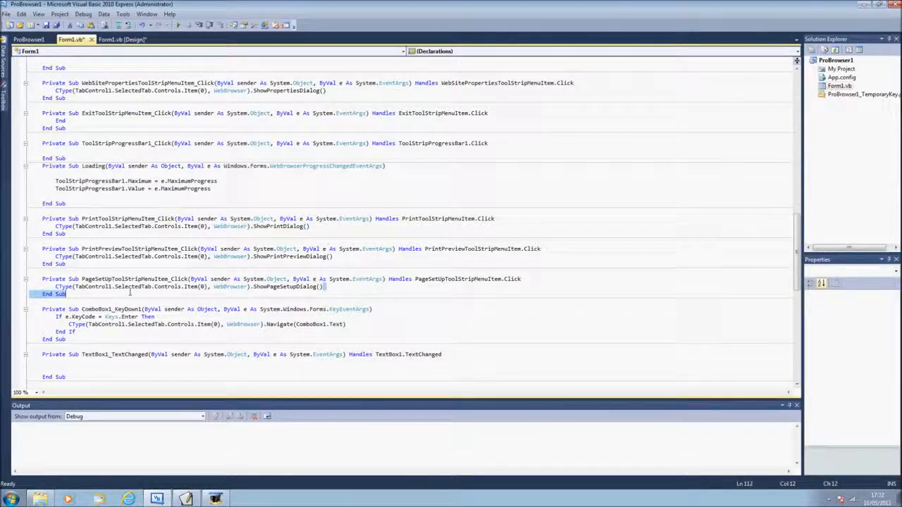
pyautogui.click(138, 286)
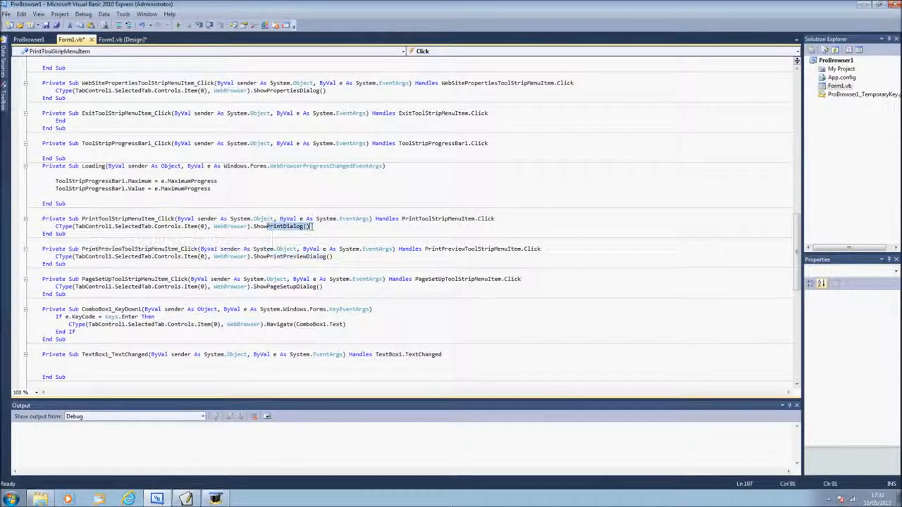
pyautogui.click(317, 225)
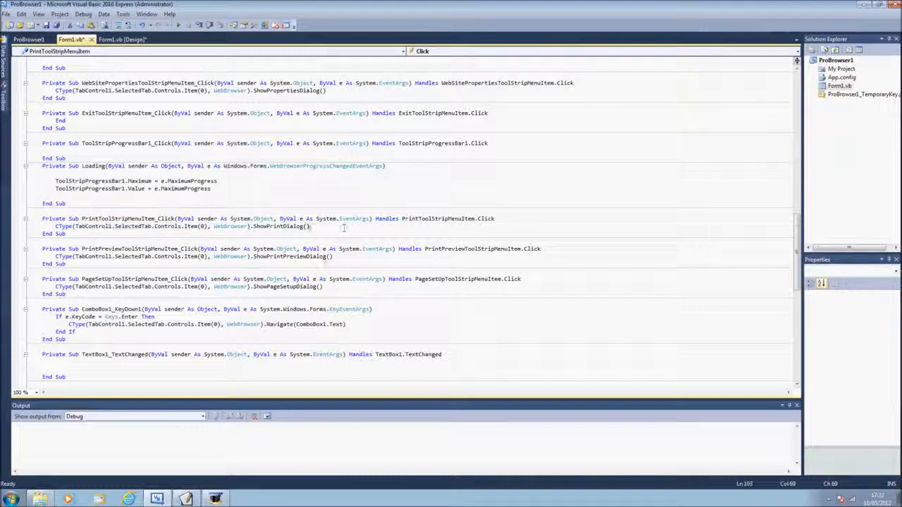
pyautogui.scroll(3)
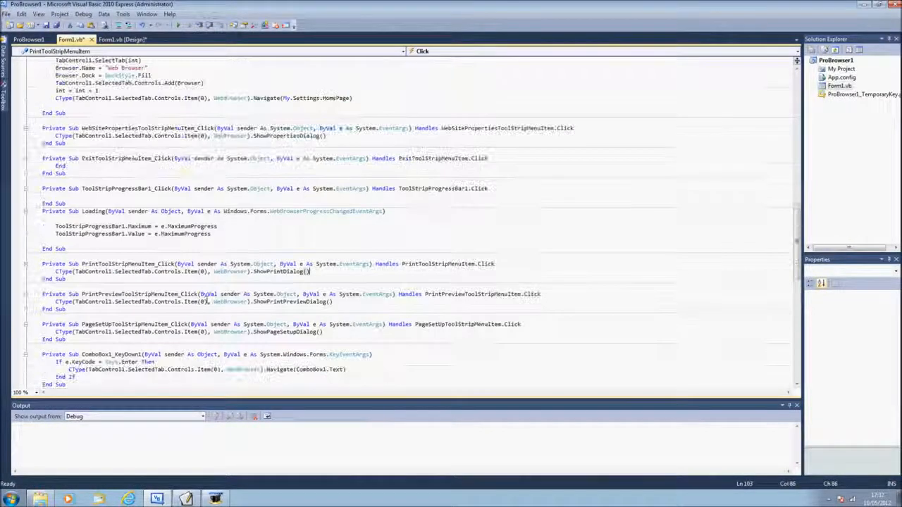
pyautogui.scroll(-3)
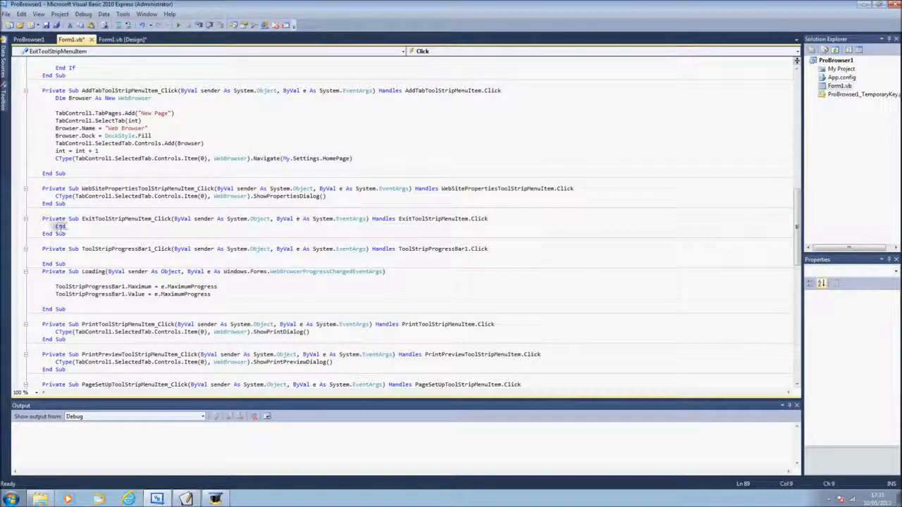
# Step: Return to the designer and look over the browser's File and Tools menu entries
pyautogui.click(124, 40)
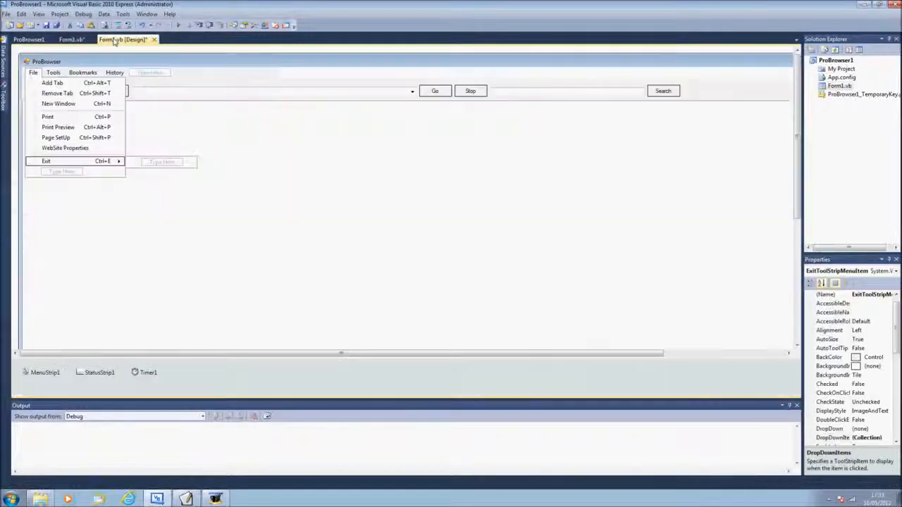
pyautogui.click(53, 73)
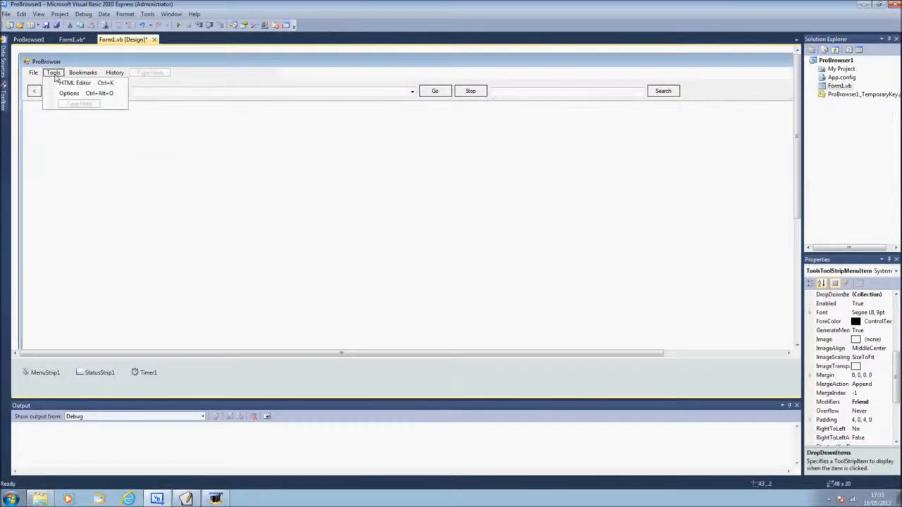
pyautogui.click(34, 73)
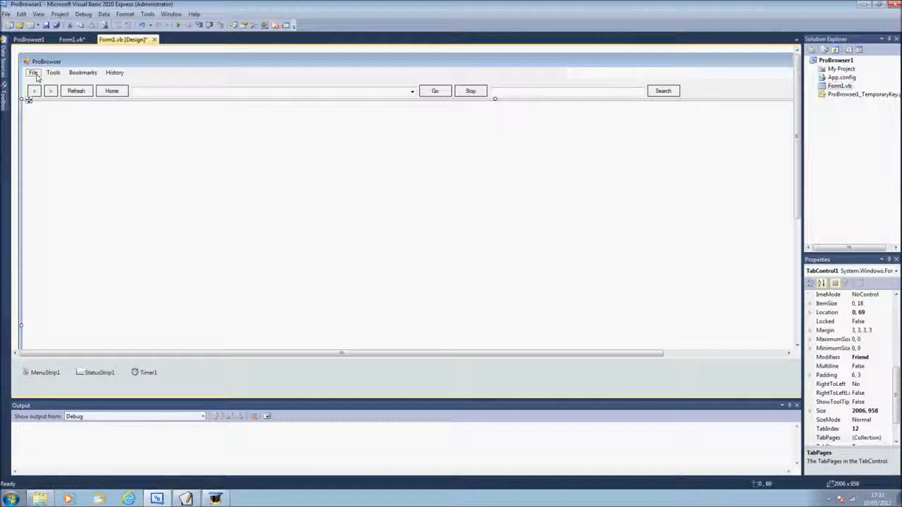
pyautogui.click(53, 72)
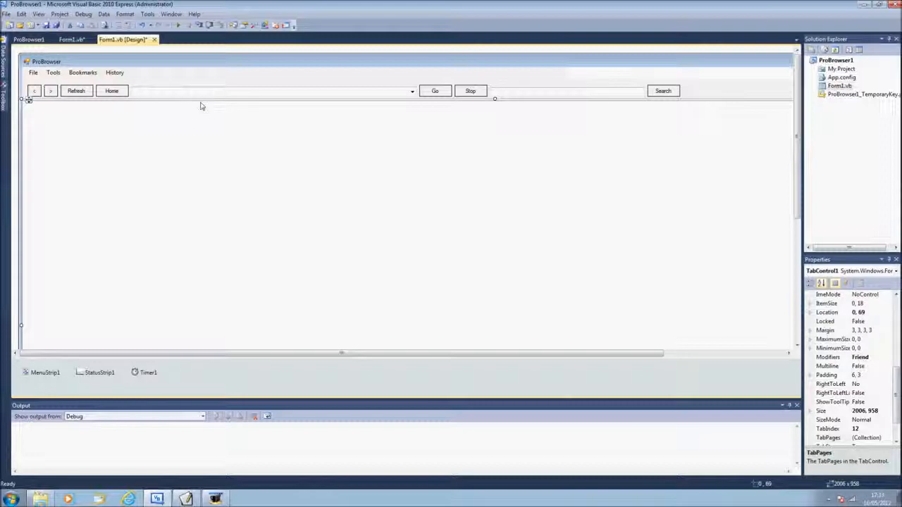
# Step: Create ComboBox1's SelectedIndexChanged handler and review the Go and Google Search button handlers
pyautogui.click(70, 39)
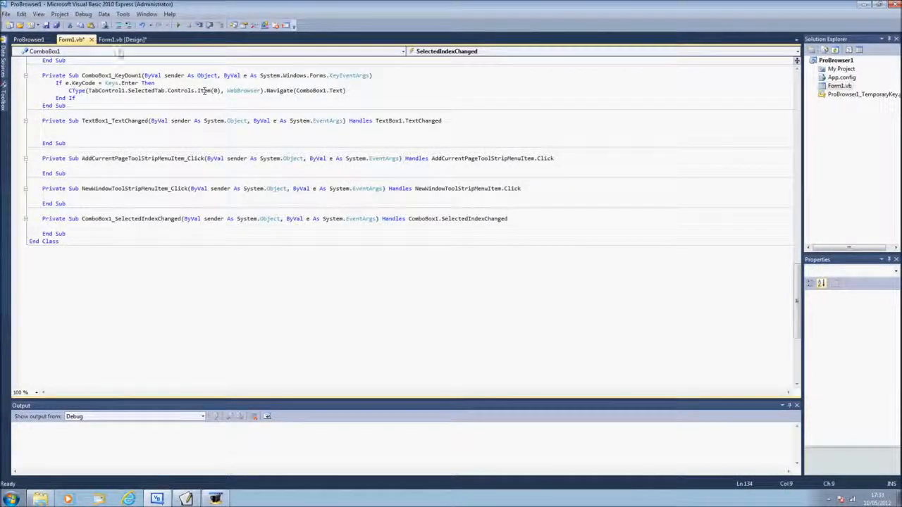
pyautogui.click(122, 39)
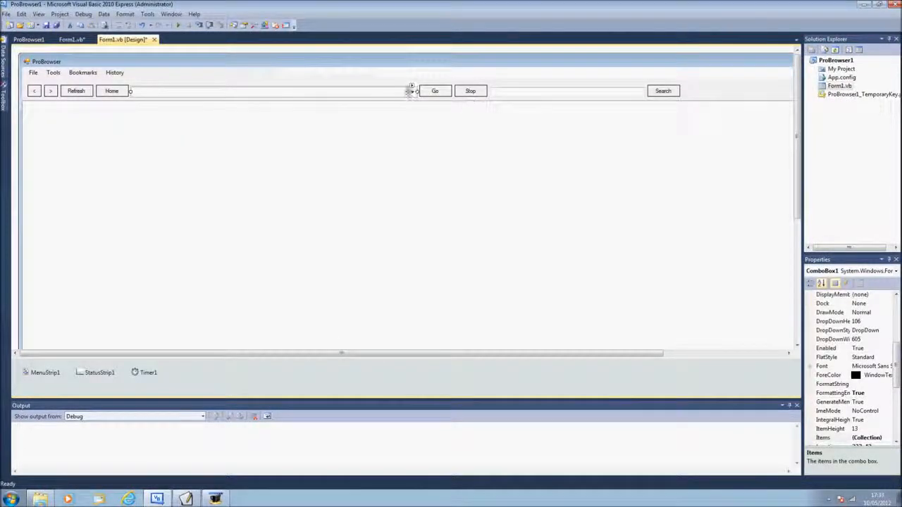
pyautogui.click(71, 39)
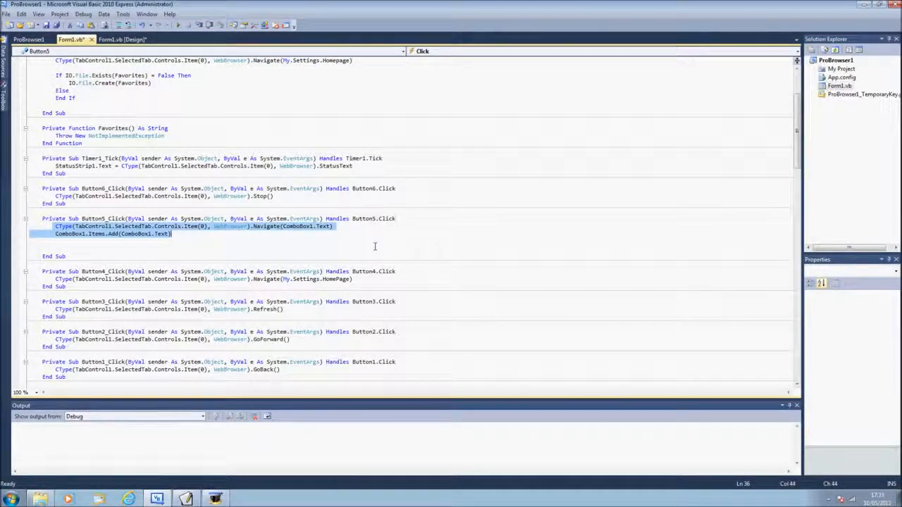
pyautogui.click(124, 40)
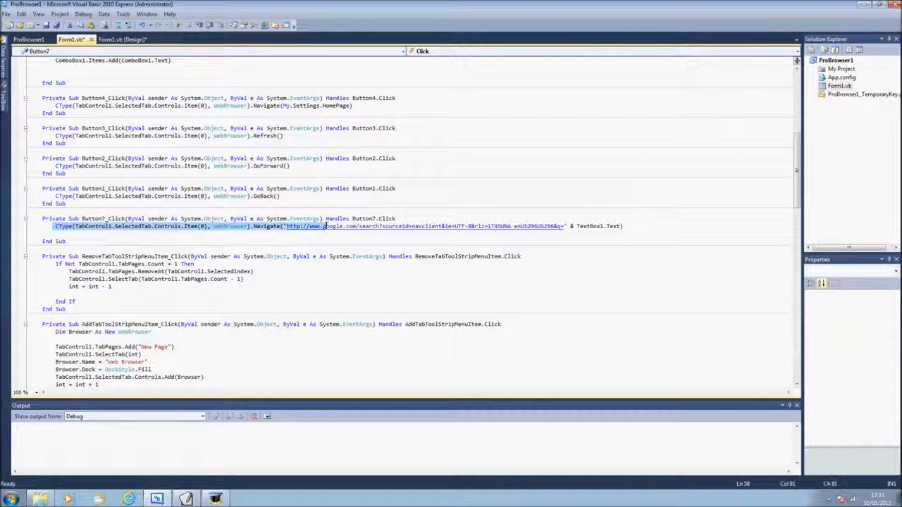
pyautogui.moveTo(361, 257)
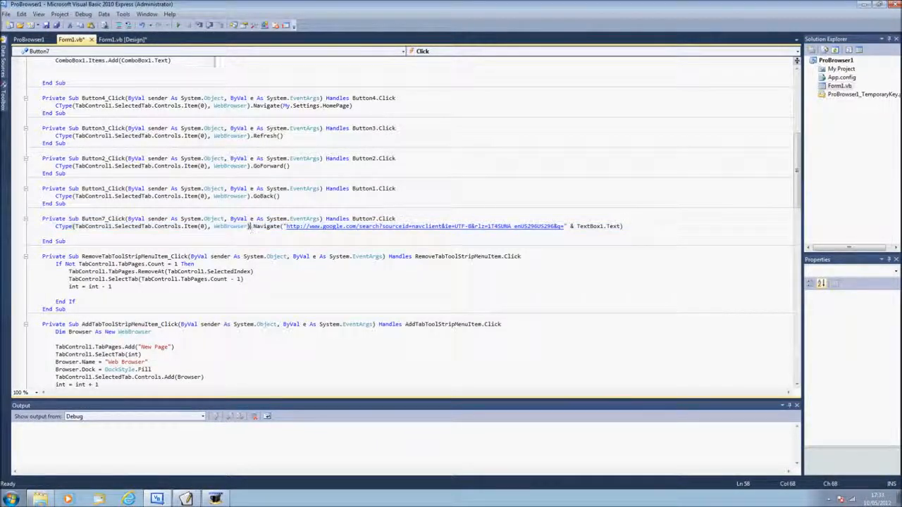
pyautogui.click(121, 40)
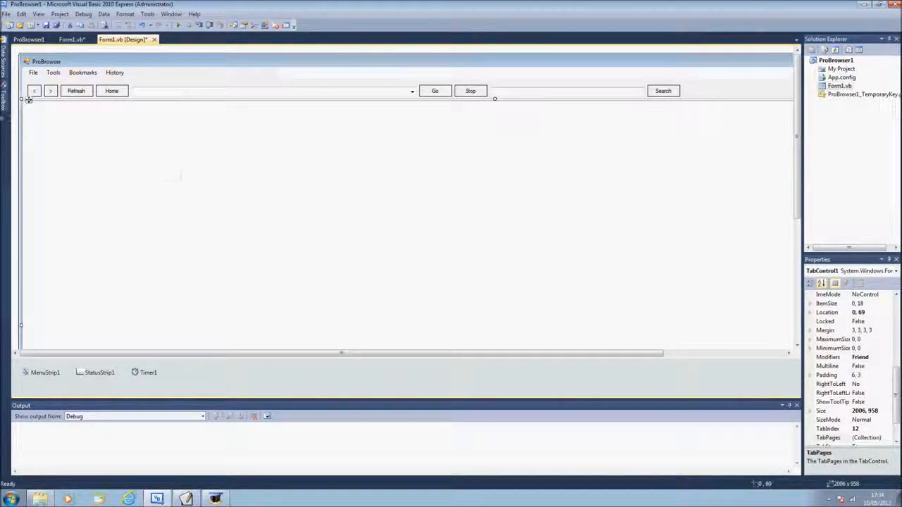
pyautogui.click(4, 106)
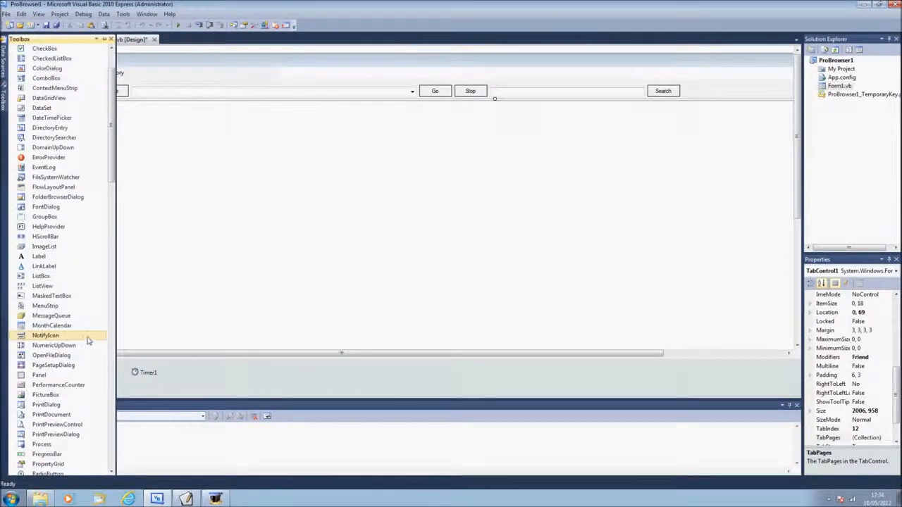
pyautogui.scroll(-3)
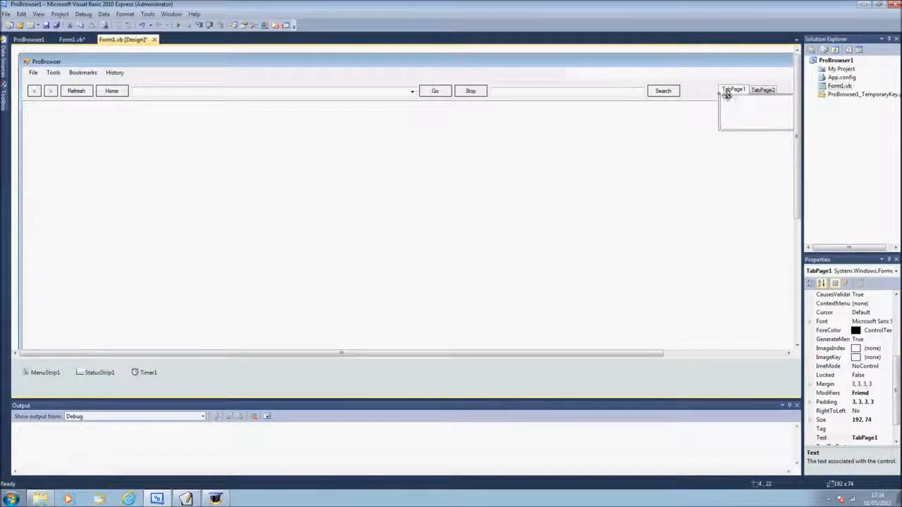
pyautogui.click(744, 90)
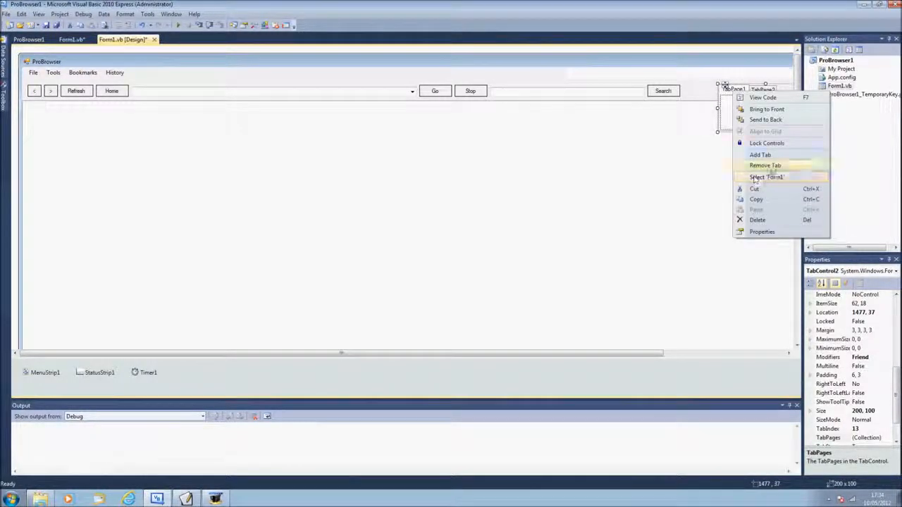
pyautogui.click(764, 165)
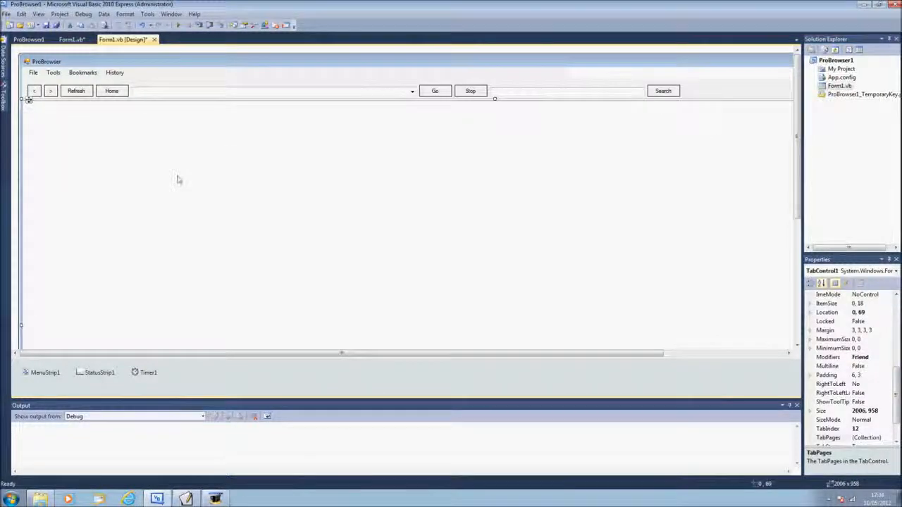
pyautogui.moveTo(138, 200)
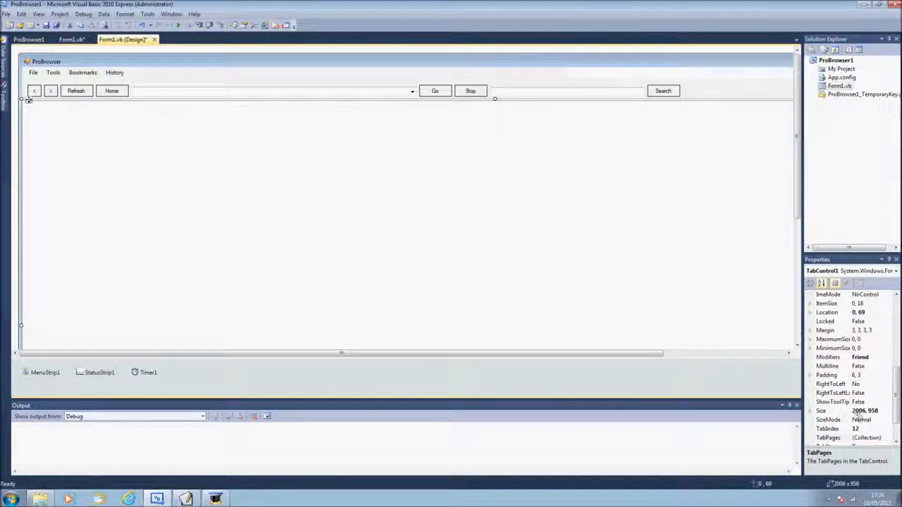
pyautogui.moveTo(871, 417)
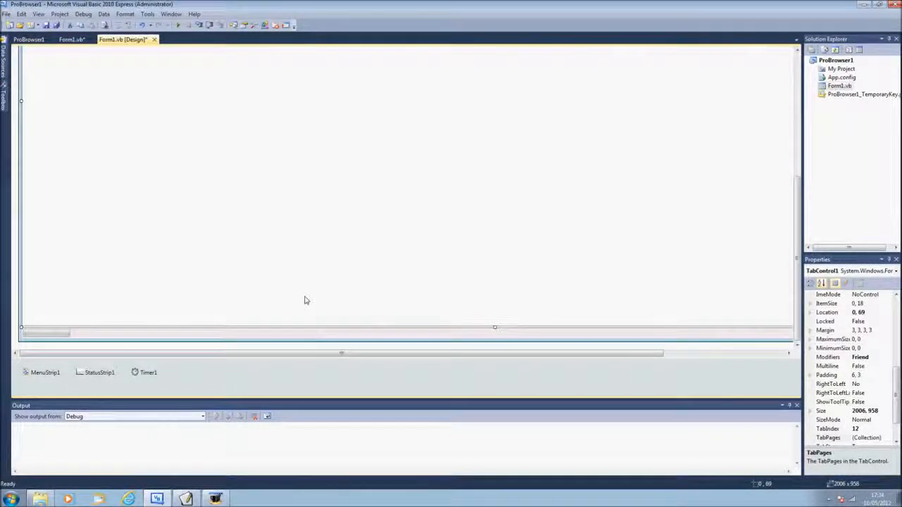
# Step: Add a StatusStrip with a StatusLabel to the form and show the Loading progress-bar handler code
pyautogui.click(45, 333)
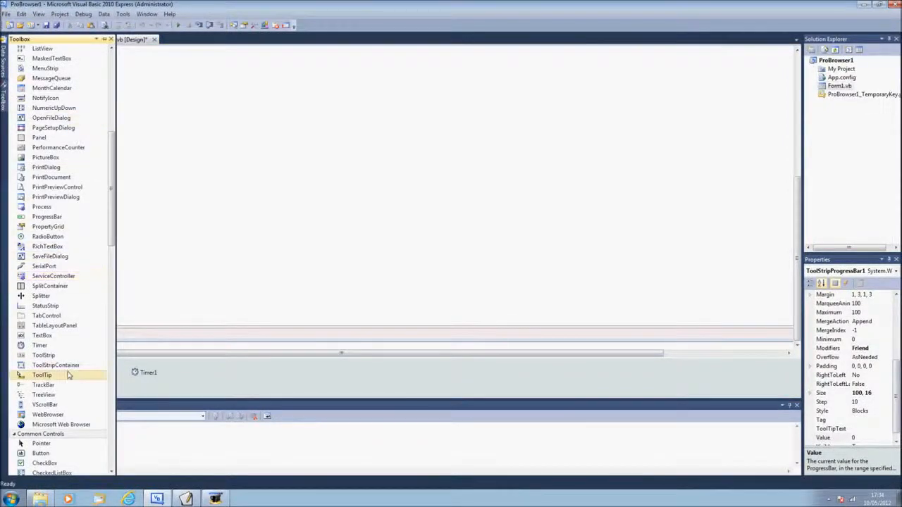
pyautogui.click(42, 355)
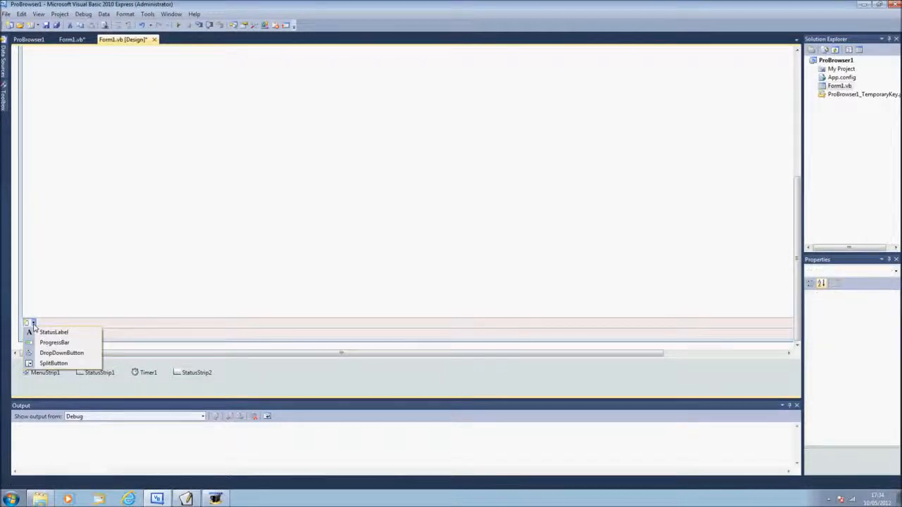
pyautogui.click(54, 332)
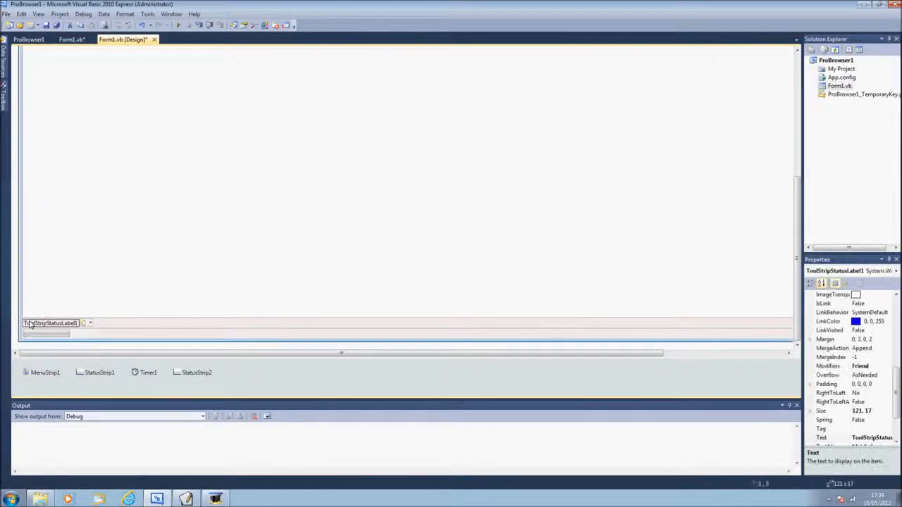
pyautogui.click(196, 373)
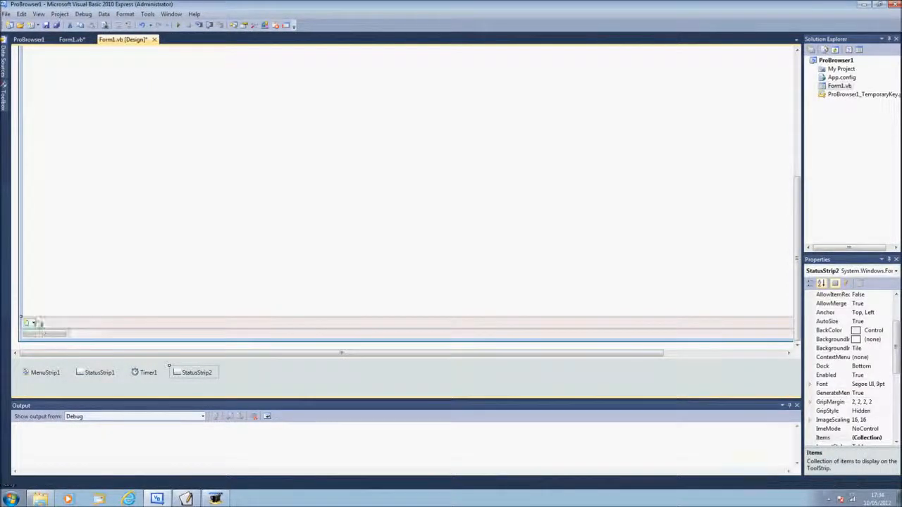
pyautogui.click(71, 39)
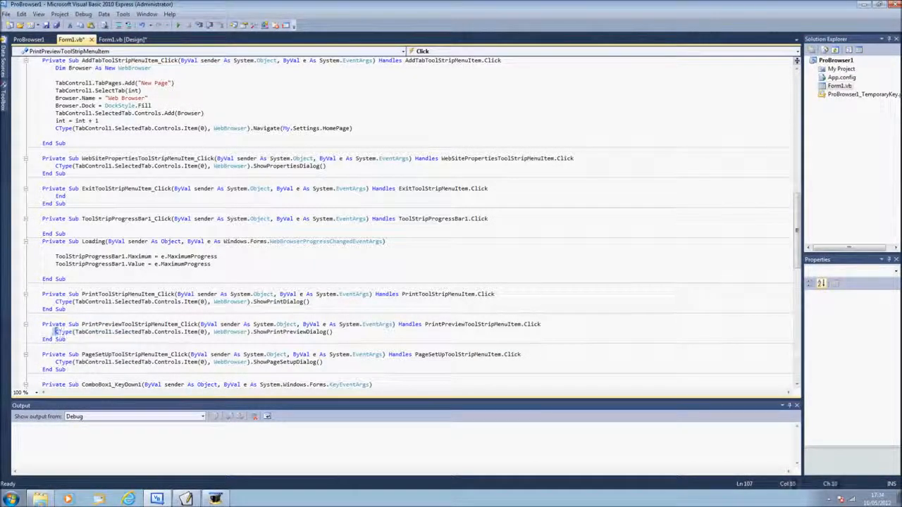
# Step: Generate an empty ItemClicked handler for StatusStrip1 from the designer
pyautogui.click(121, 39)
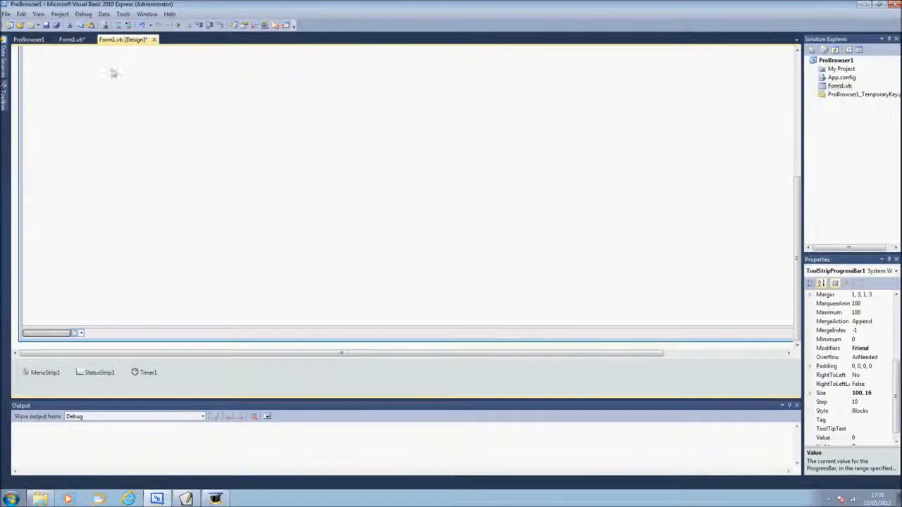
pyautogui.click(70, 40)
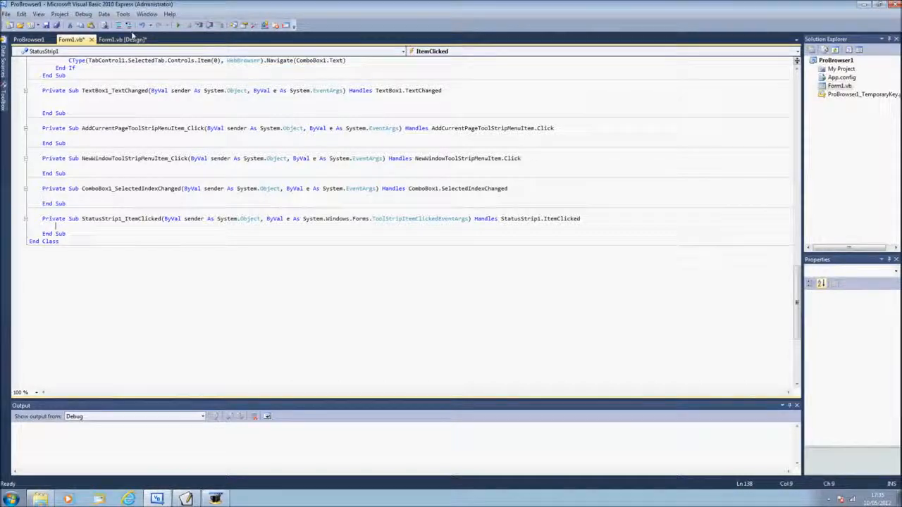
pyautogui.click(121, 40)
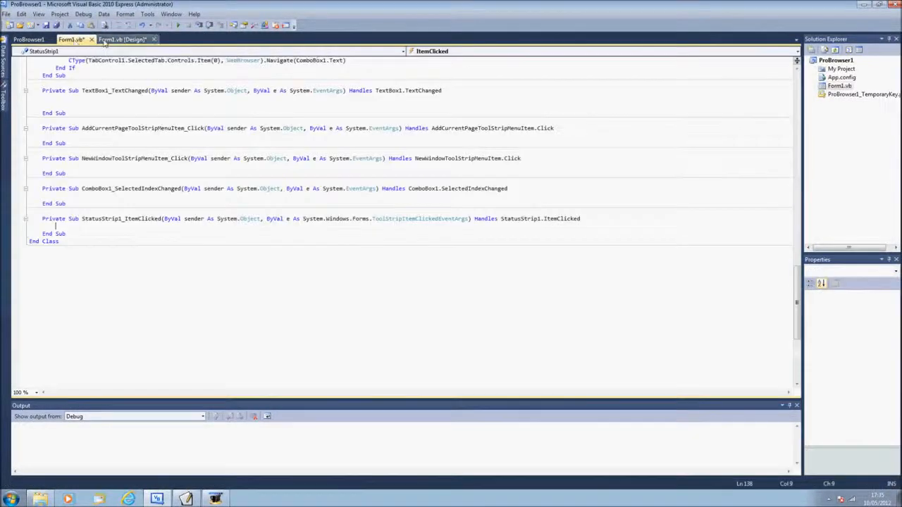
pyautogui.click(121, 39)
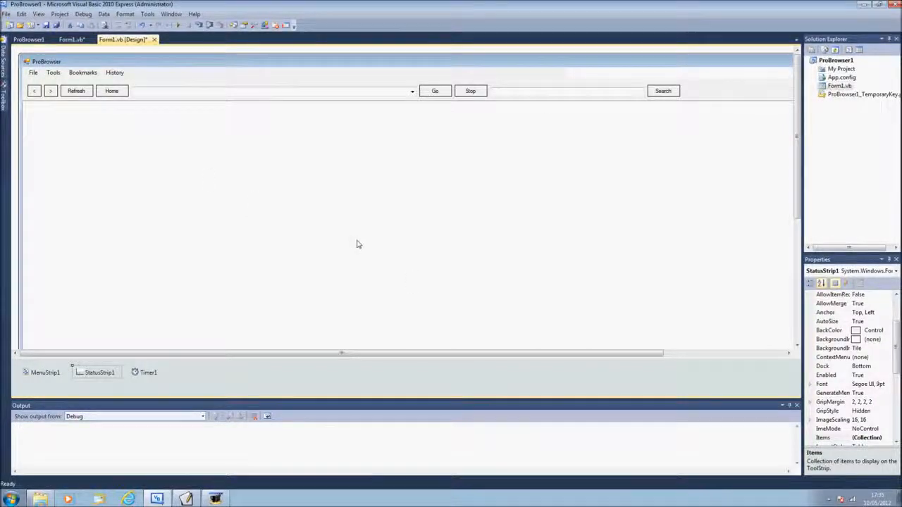
# Step: Generate an empty SelectedIndexChanged handler for TabControl1 and select the form
pyautogui.click(71, 40)
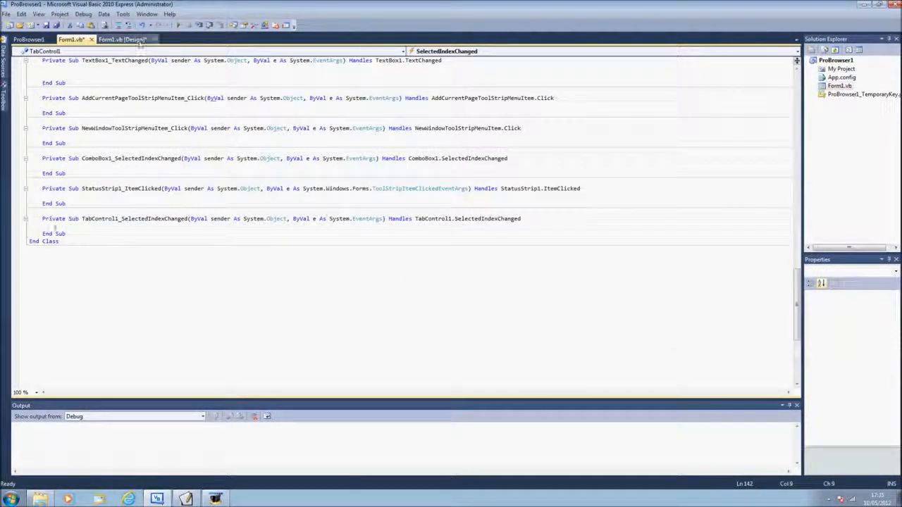
pyautogui.click(121, 40)
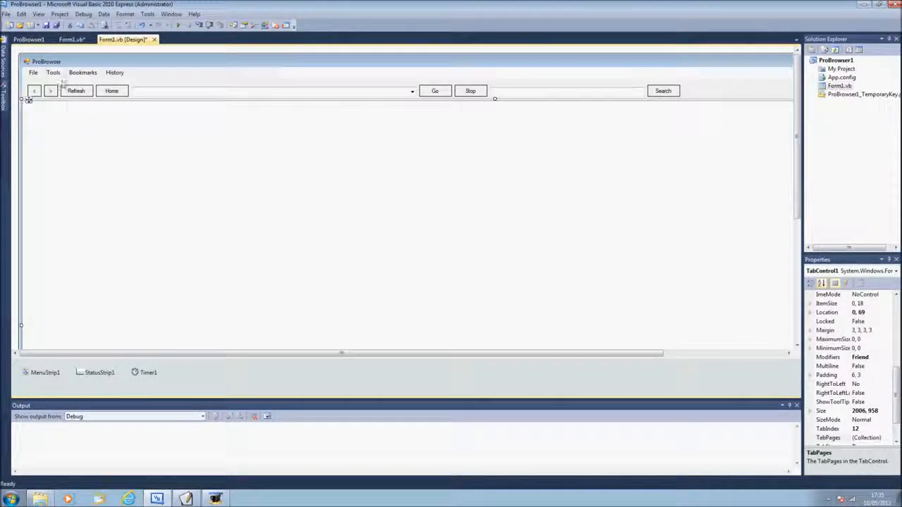
pyautogui.click(54, 73)
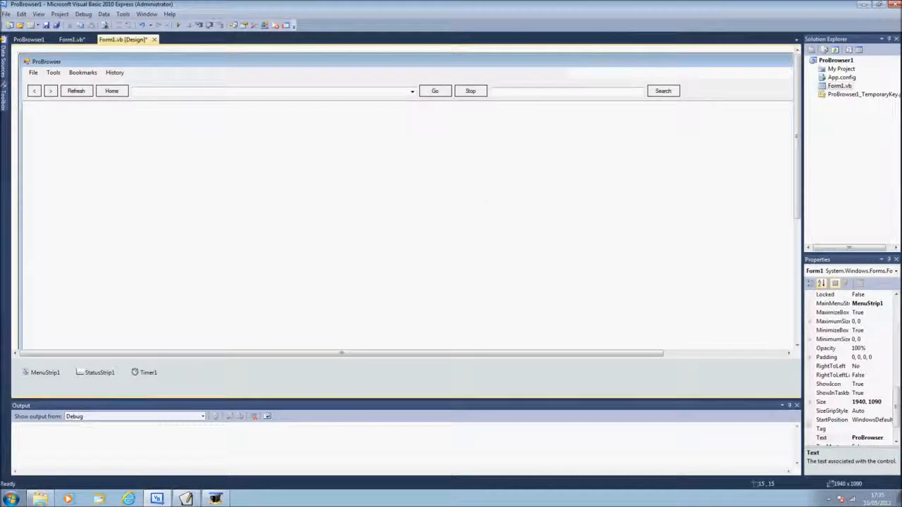
# Step: Check the form's Icon property and launch the ProBrowser app in a debug run
pyautogui.scroll(3)
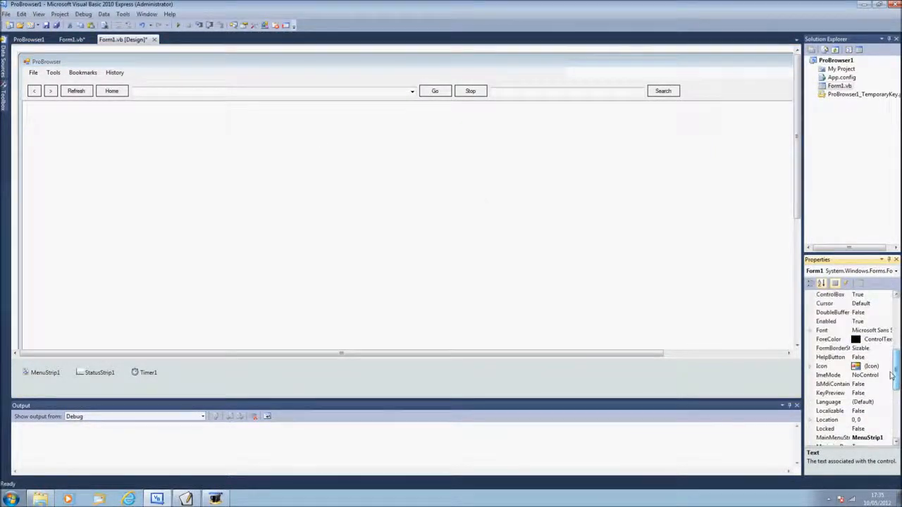
pyautogui.click(829, 366)
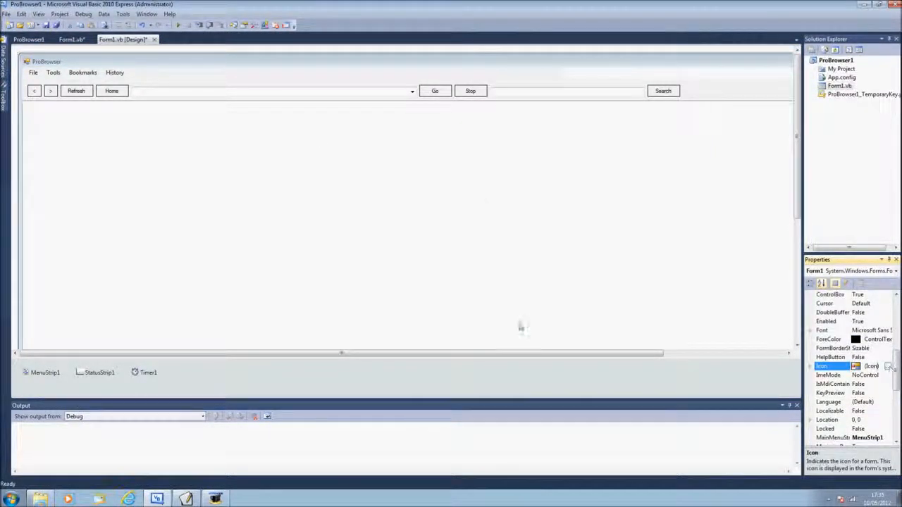
pyautogui.click(45, 372)
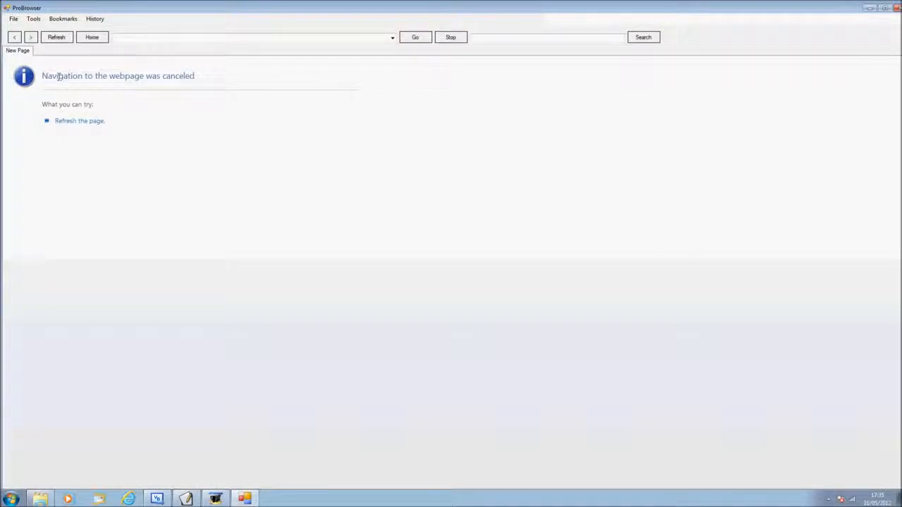
pyautogui.moveTo(295, 181)
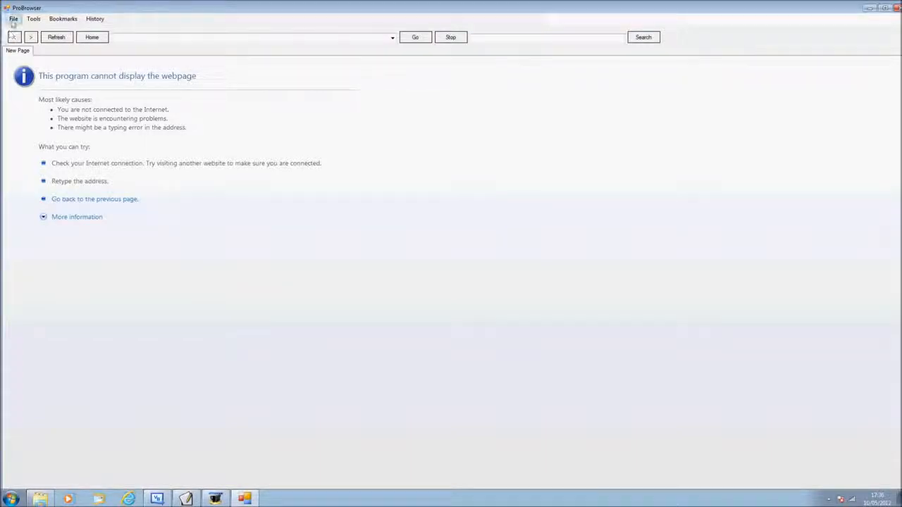
# Step: Show ProBrowser's Page Setup dialog from its File menu, then dismiss it
pyautogui.click(17, 51)
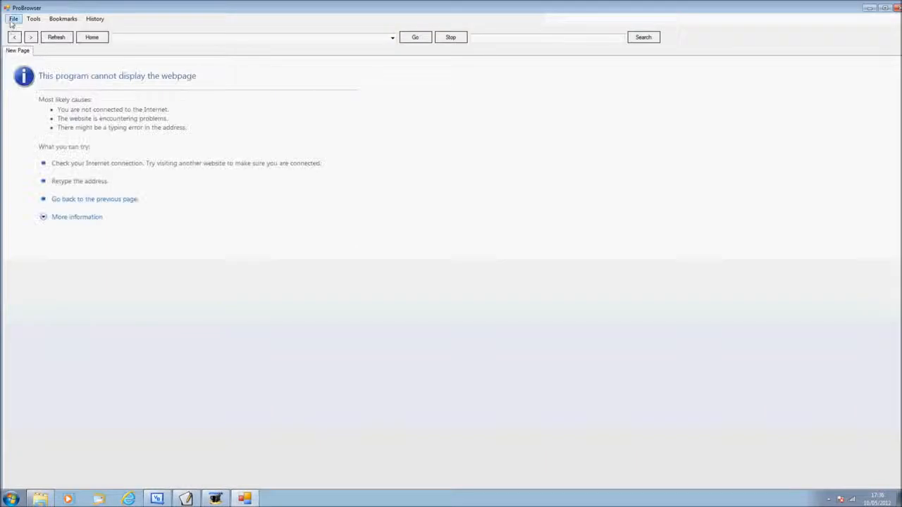
pyautogui.click(12, 19)
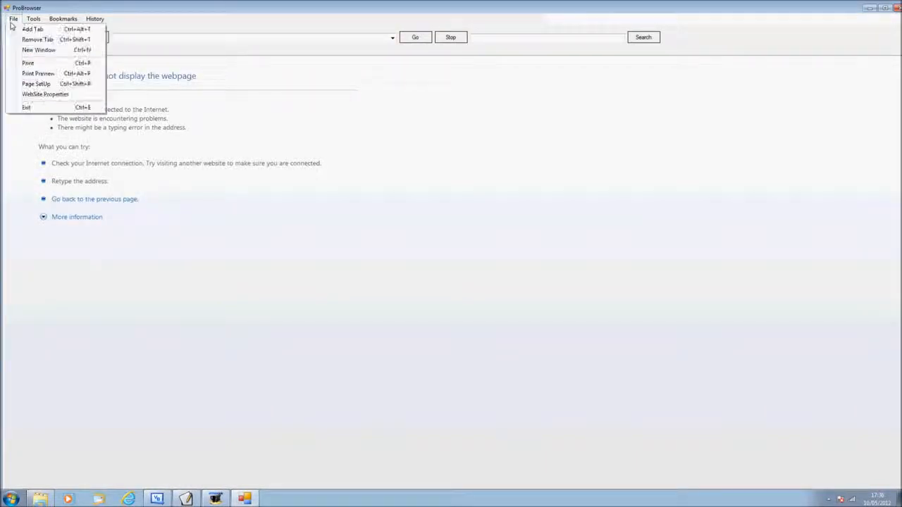
pyautogui.click(28, 62)
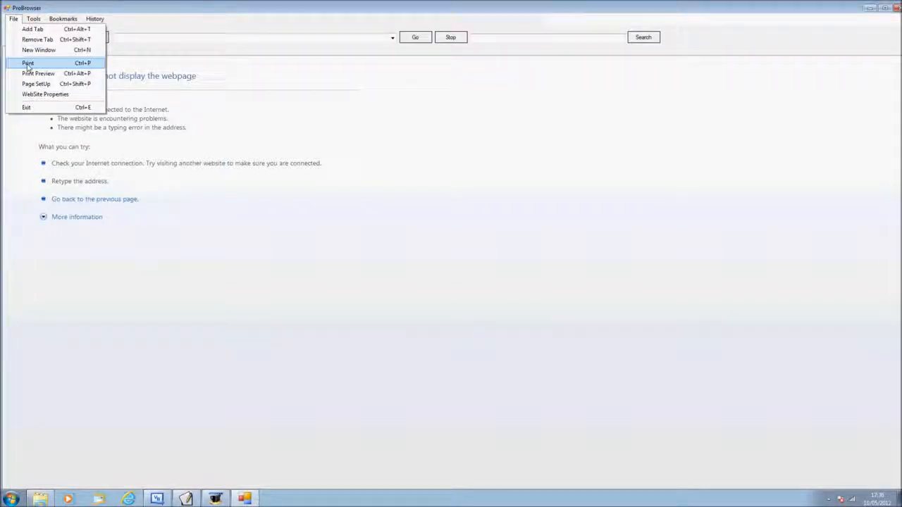
pyautogui.click(38, 73)
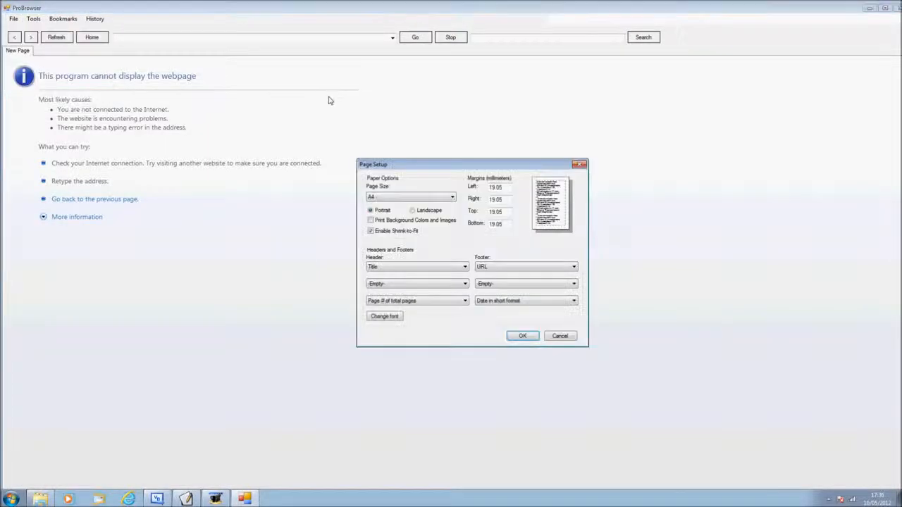
pyautogui.click(561, 335)
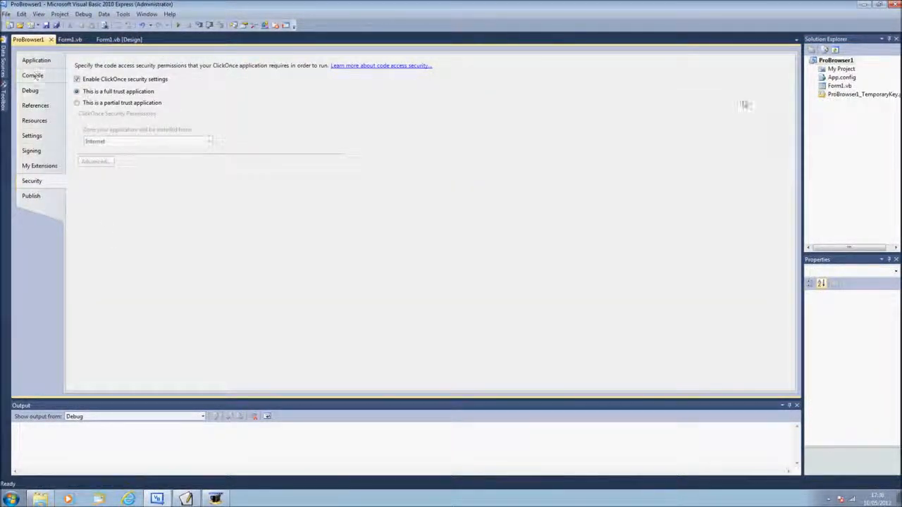
# Step: Show the project's Settings page with HomePage, Favourites and History, selecting the HomePage value
pyautogui.rightClick(836, 59)
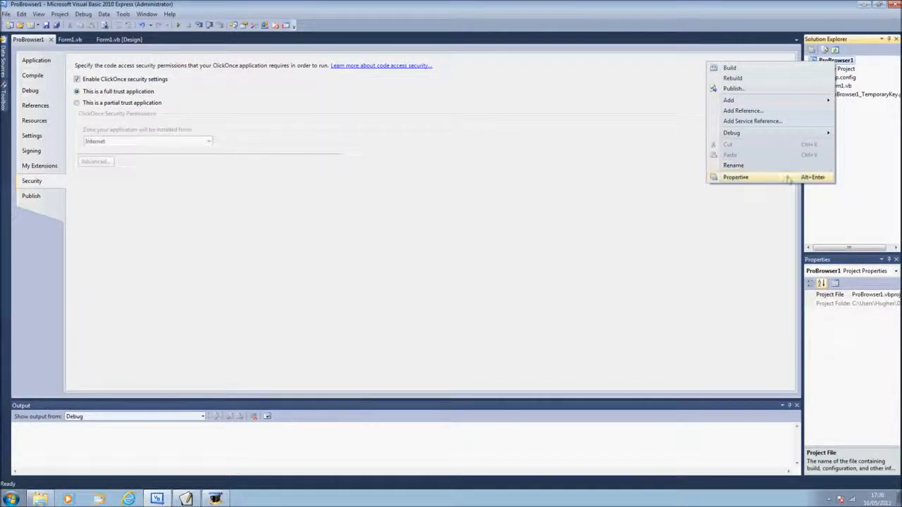
pyautogui.moveTo(45, 65)
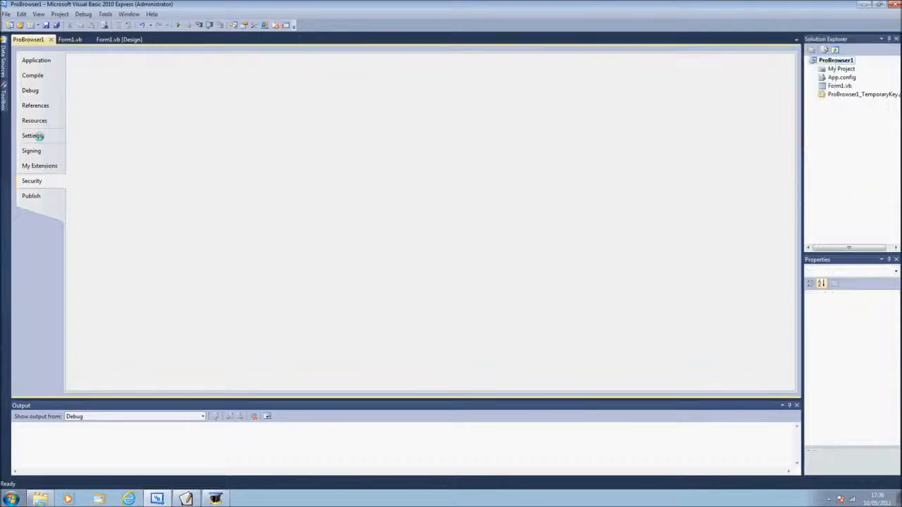
pyautogui.click(31, 135)
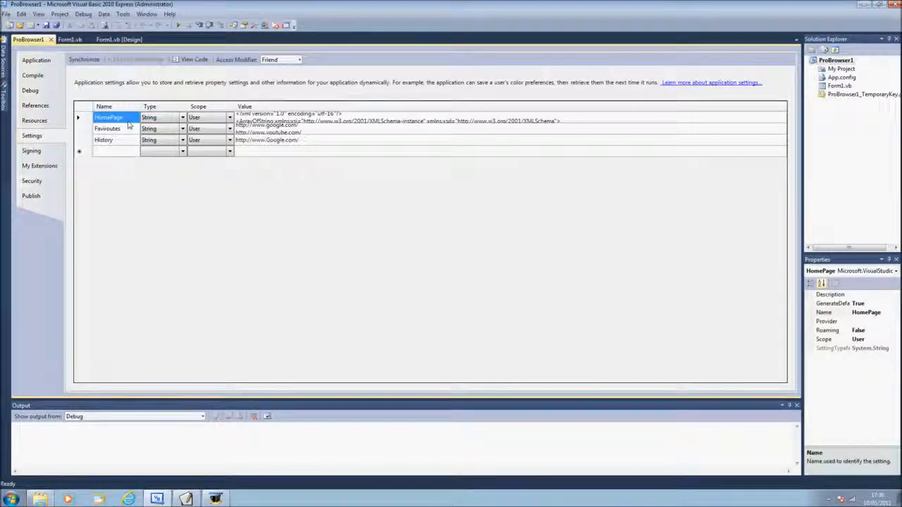
pyautogui.click(289, 117)
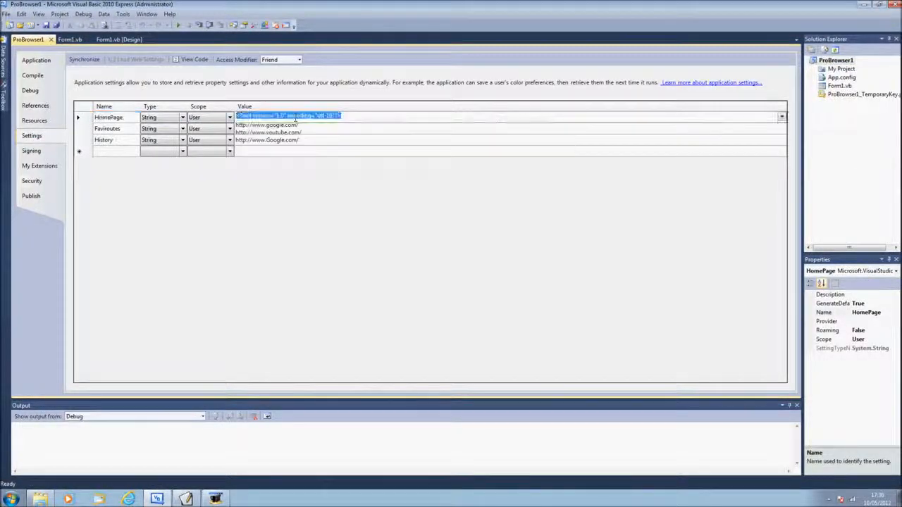
pyautogui.click(781, 117)
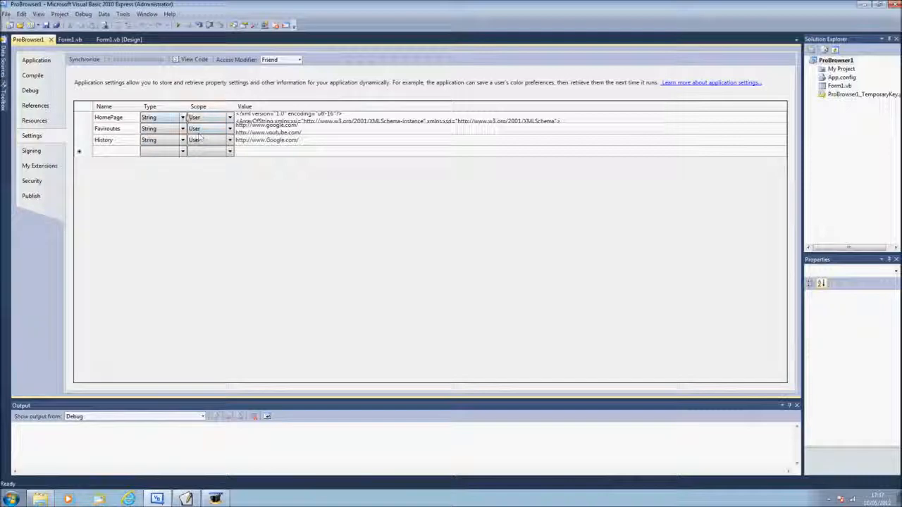
# Step: Check the HomePage type choices, then expand the form's History menu in the designer
pyautogui.click(182, 117)
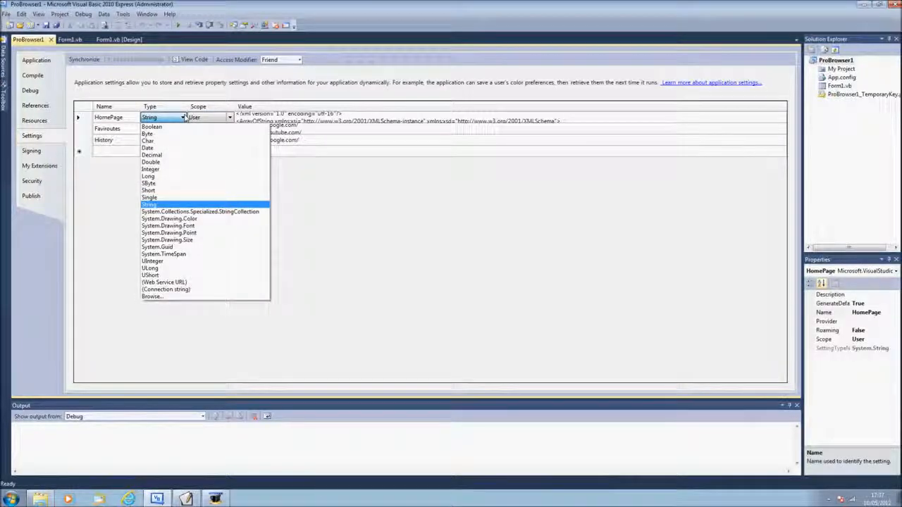
pyautogui.click(150, 204)
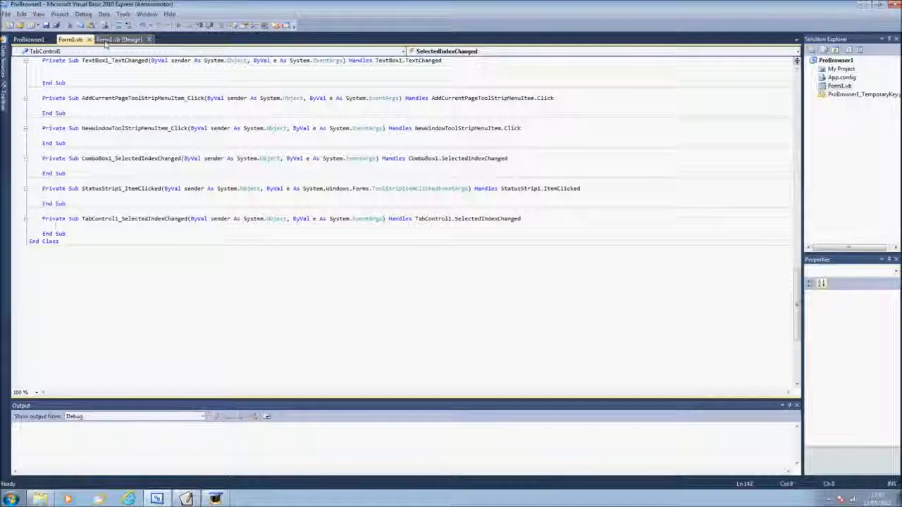
pyautogui.click(119, 40)
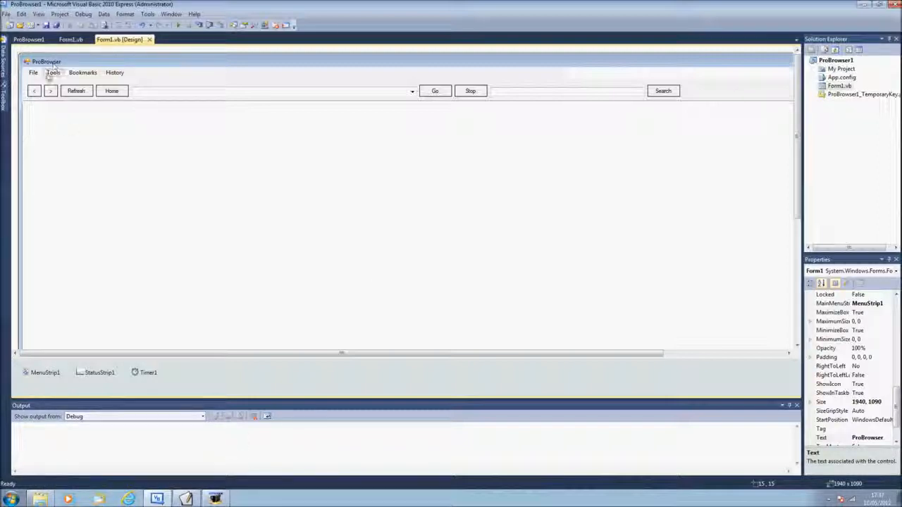
pyautogui.click(115, 72)
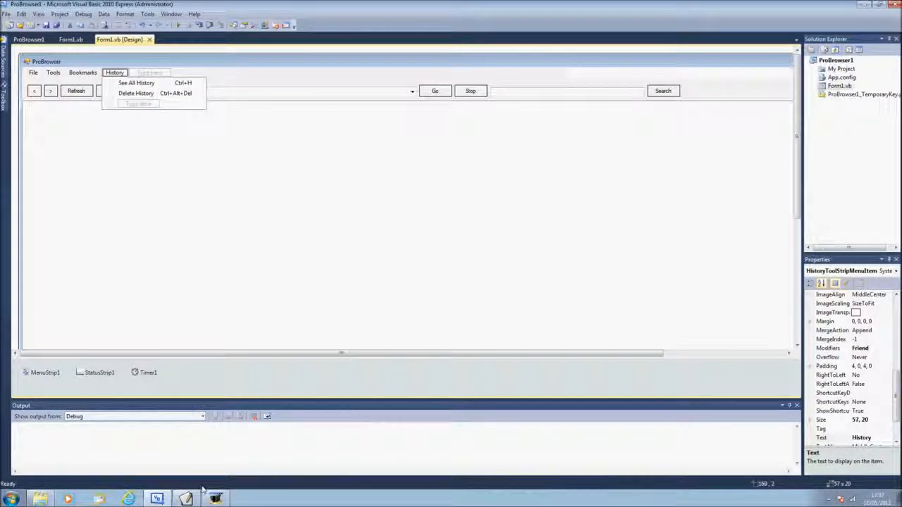